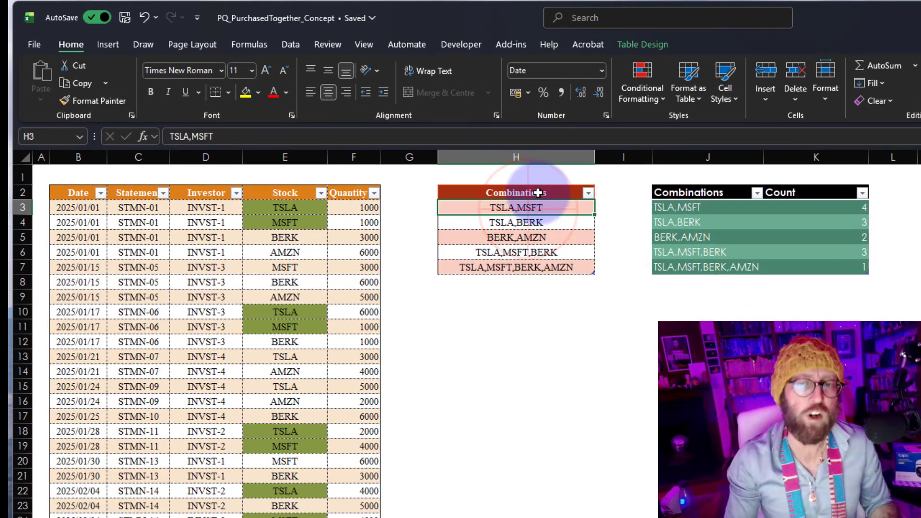
Review the stock purchases table and the combinations table, e.g. TSLA,MSFT,BERK and BERK,AMZN
{"action": "left_click", "coordinate": [515, 253]}
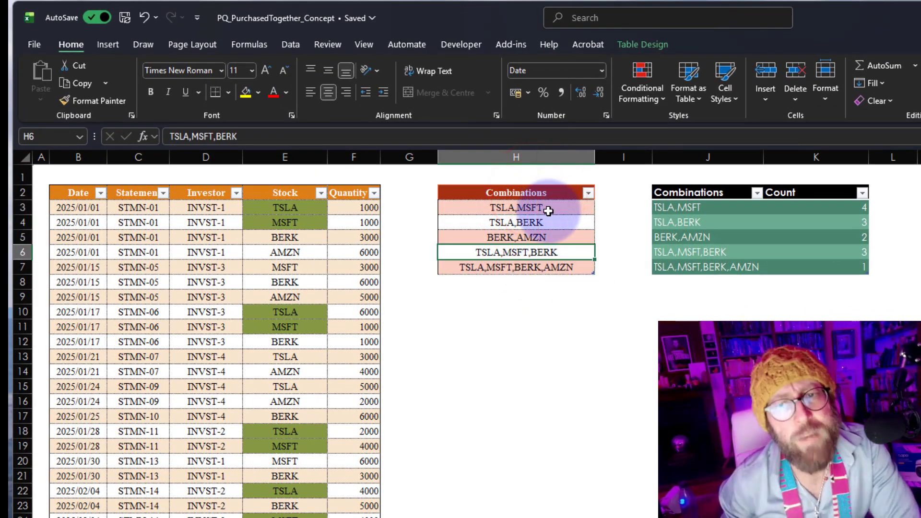
{"action": "left_click", "coordinate": [516, 207]}
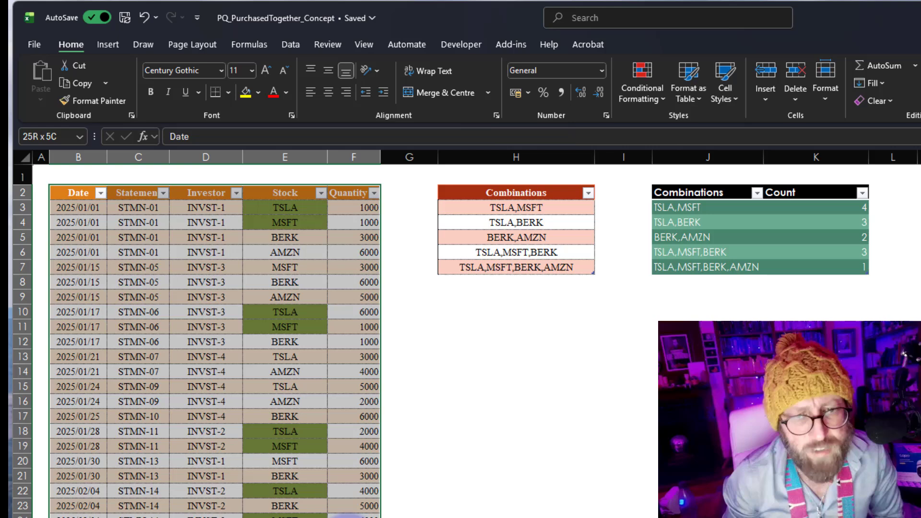
{"action": "left_click", "coordinate": [284, 267]}
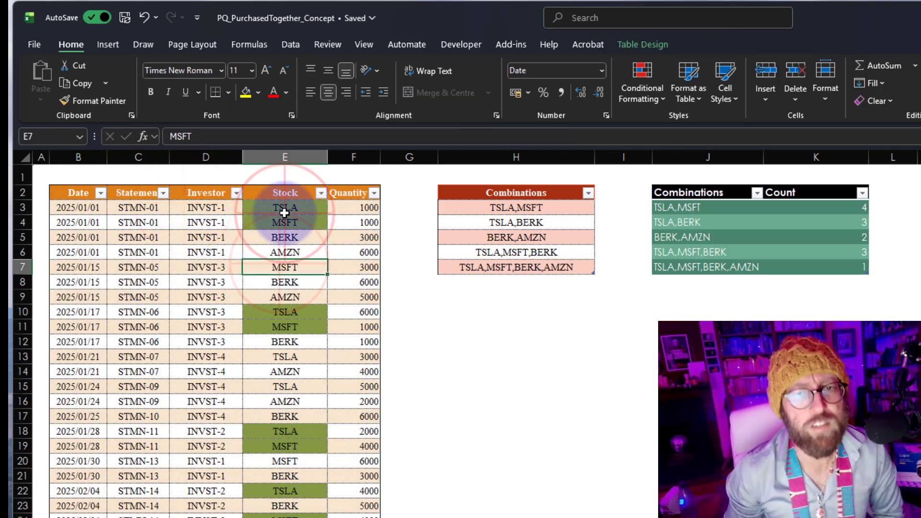
{"action": "left_click", "coordinate": [284, 237]}
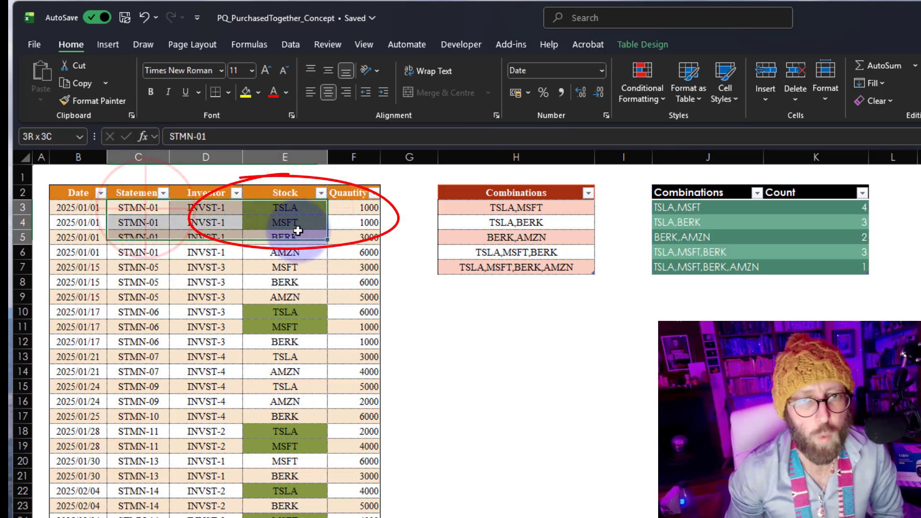
{"action": "left_click", "coordinate": [284, 297]}
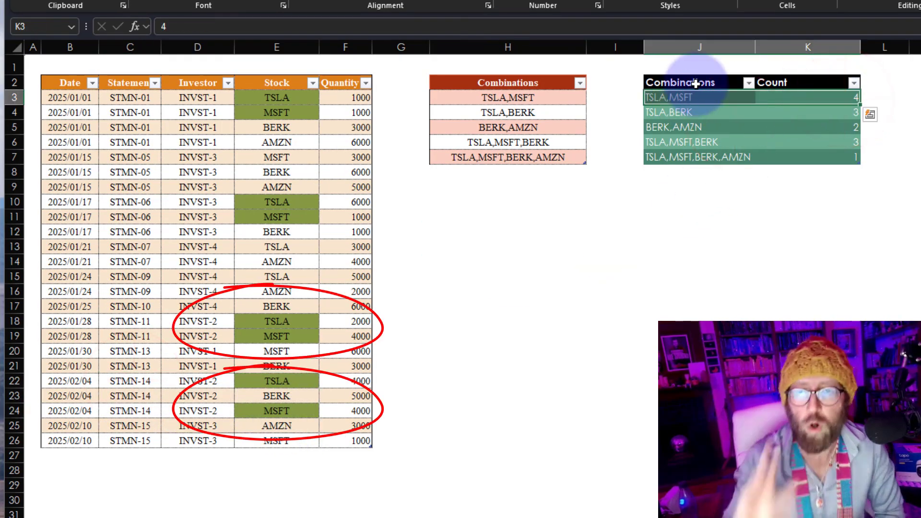
{"action": "left_click", "coordinate": [507, 142]}
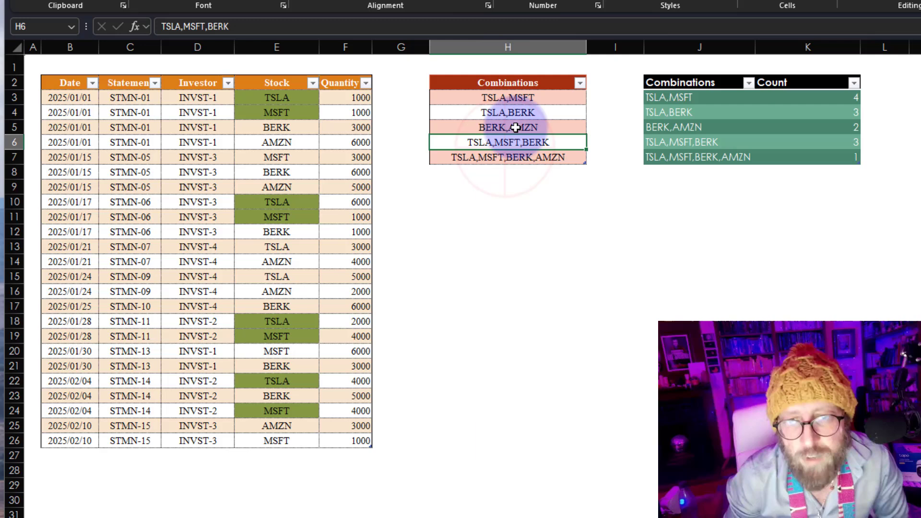
{"action": "left_click", "coordinate": [697, 127]}
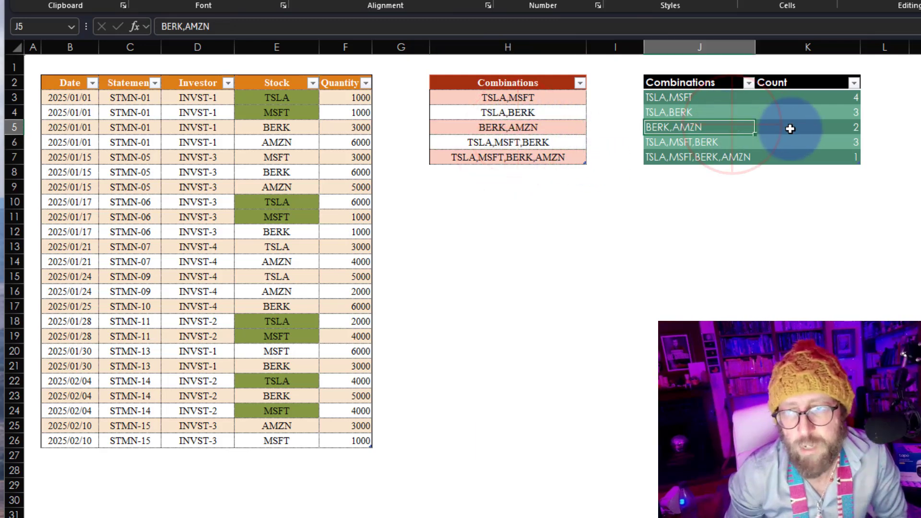
{"action": "mouse_move", "coordinate": [727, 252]}
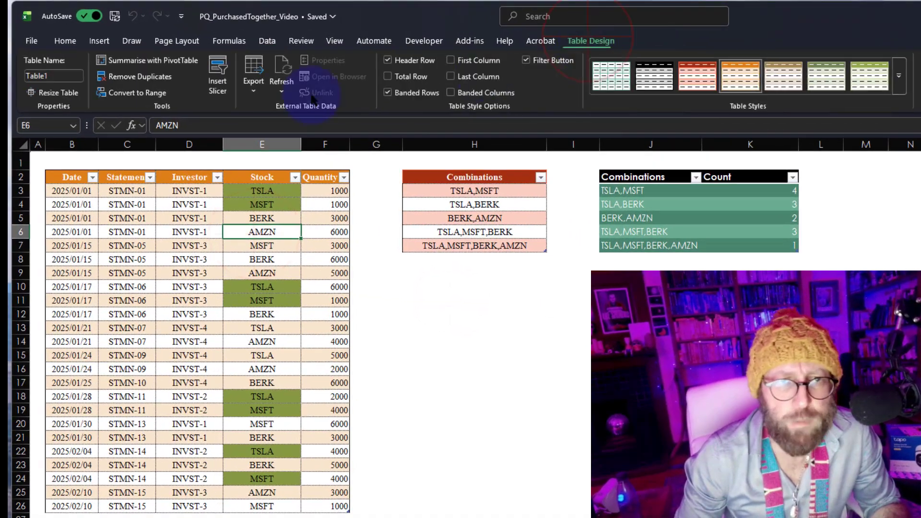
Confirm the combinations table's name and select a cell in the purchases table Table1 for loading
{"action": "left_click", "coordinate": [473, 204]}
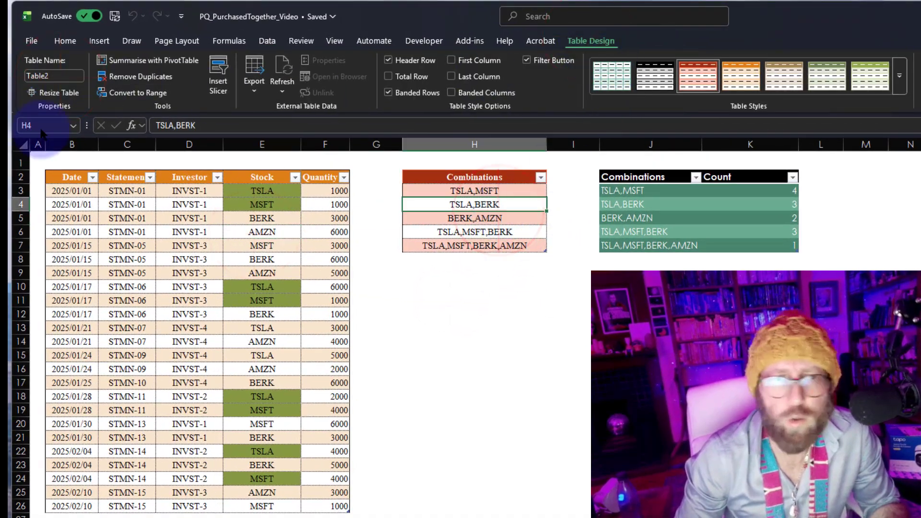
{"action": "left_click", "coordinate": [475, 383]}
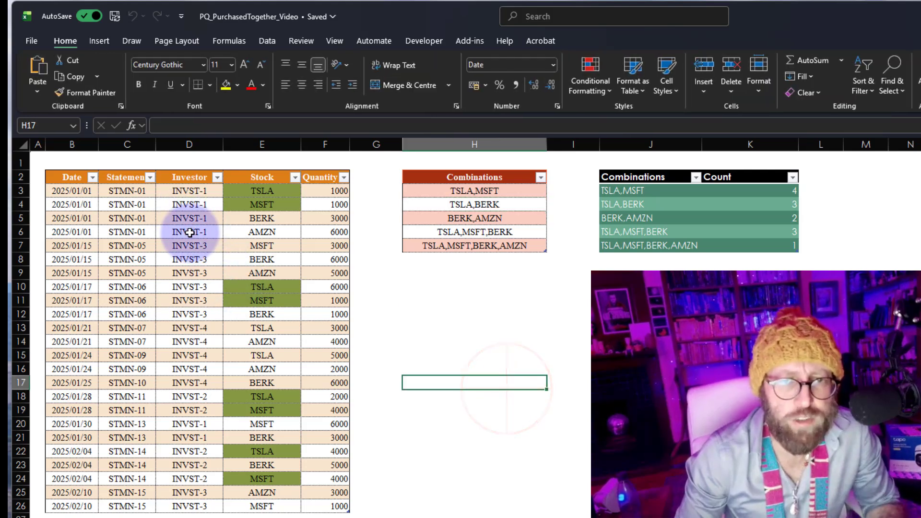
{"action": "left_click", "coordinate": [268, 42]}
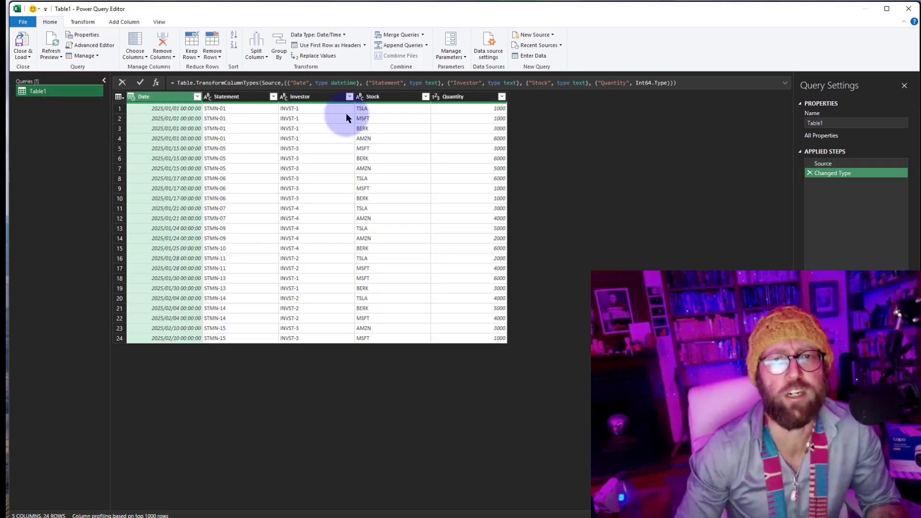
Remove the Changed Type step from Table1 and show its M code in the Advanced Editor
{"action": "left_click", "coordinate": [810, 173]}
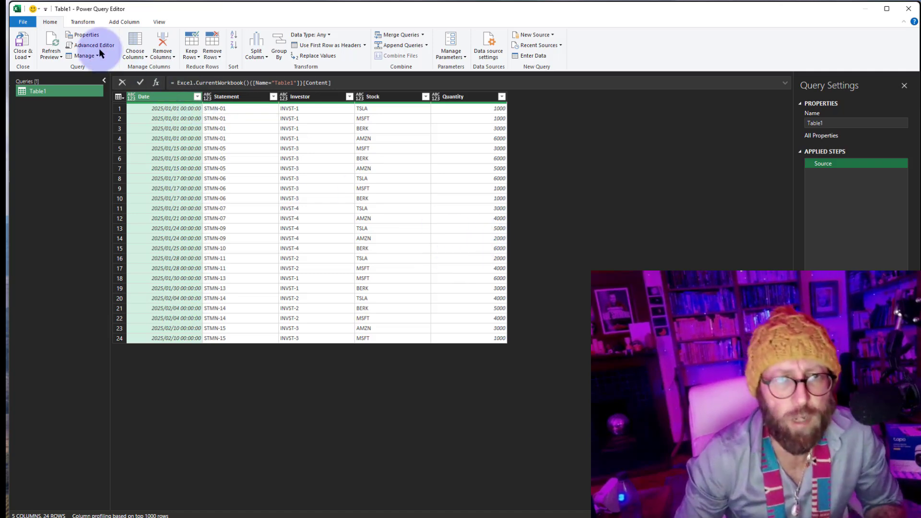
{"action": "left_click", "coordinate": [91, 45]}
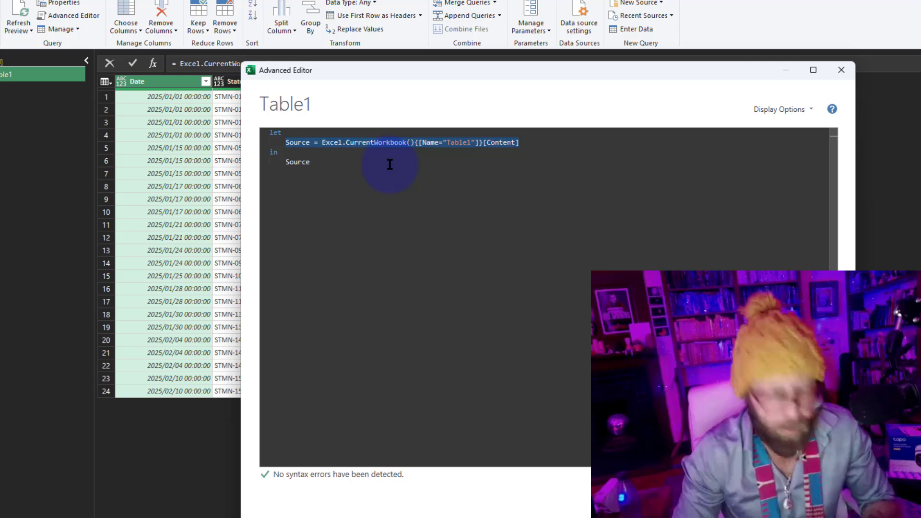
Add Lookup = Excel.CurrentWorkbook(){[Name="Table2"]}[Content] after Source in the M code
{"action": "type", "text": ","}
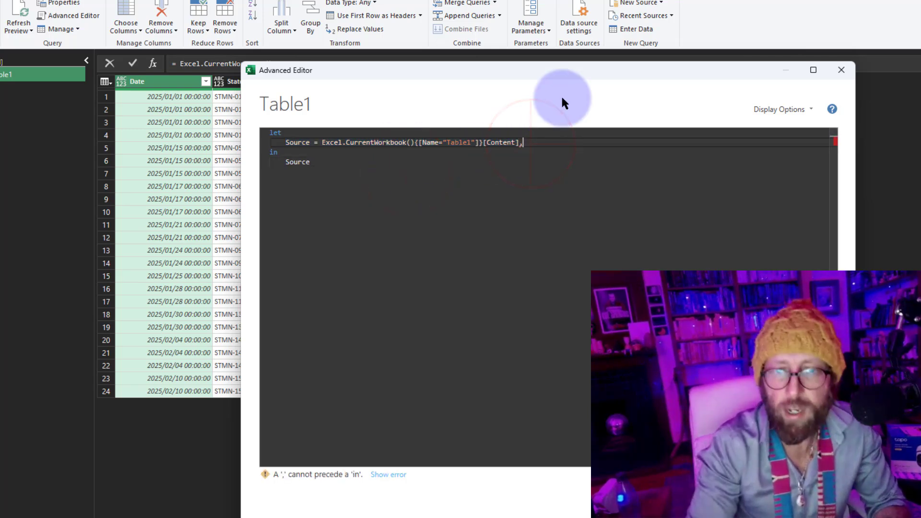
{"action": "type", "text": "Lookup = Excel.CurrentWorkbook(){[Name=\"Table1\"]}[Content]"}
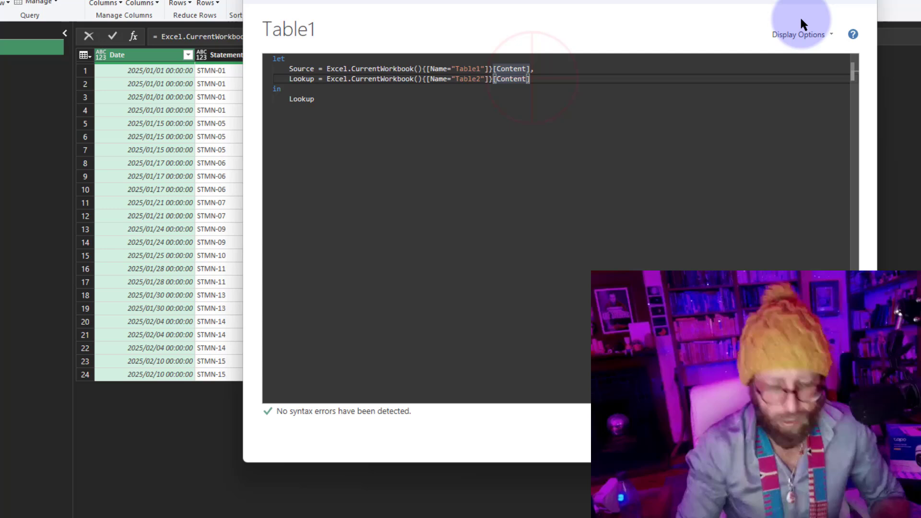
Start a GroupingStatement step as Table.Group(Source, ...) with a grouping comment
{"action": "type", "text": "GroupingStatement ="}
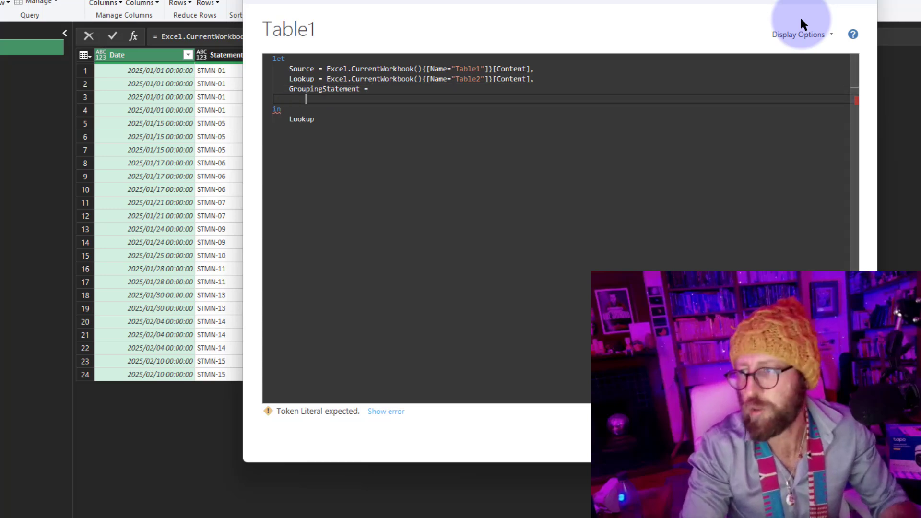
{"action": "type", "text": "tablegrou"}
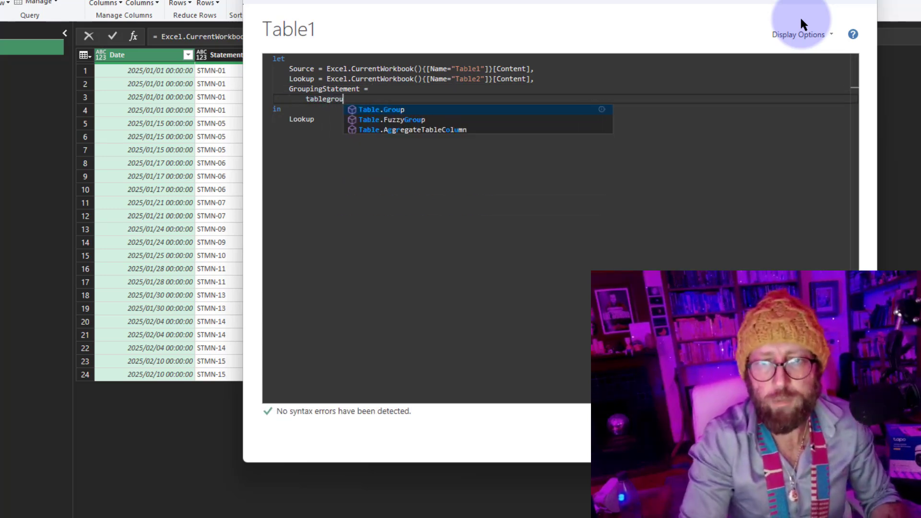
{"action": "left_click", "coordinate": [381, 110]}
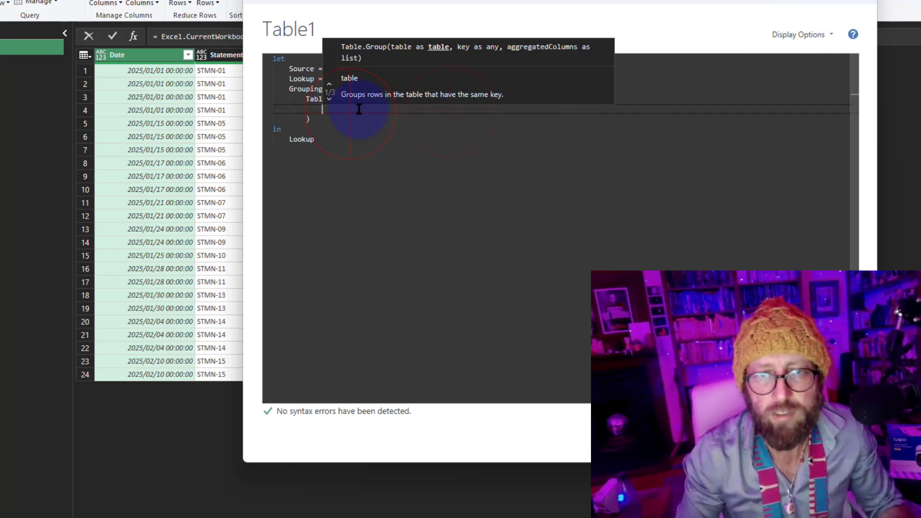
{"action": "type", "text": "Source"}
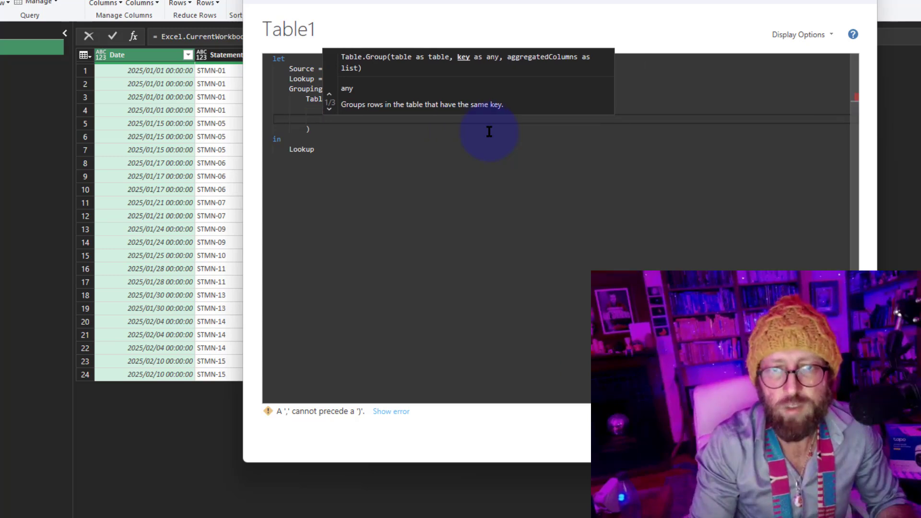
{"action": "type", "text": "//grouped by"}
{"action": "type", "text": "{\"Statement\"},"}
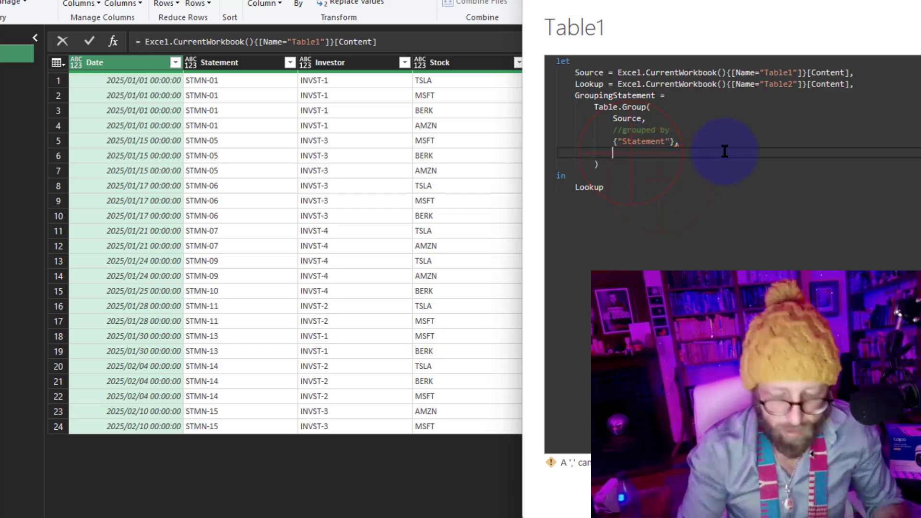
Group by {"Statement"} into a "StockGrouped" column of each [Stock], with a column-name comment
{"action": "type", "text": "{}"}
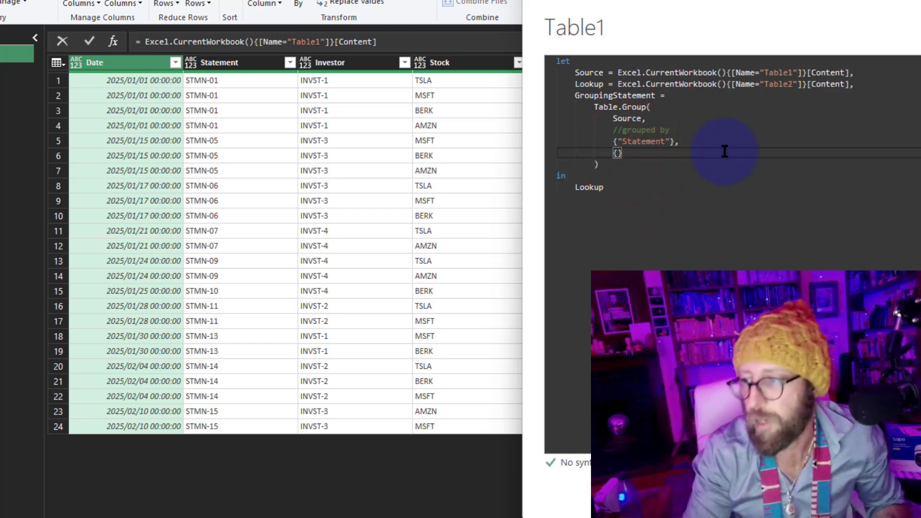
{"action": "key", "text": "Enter"}
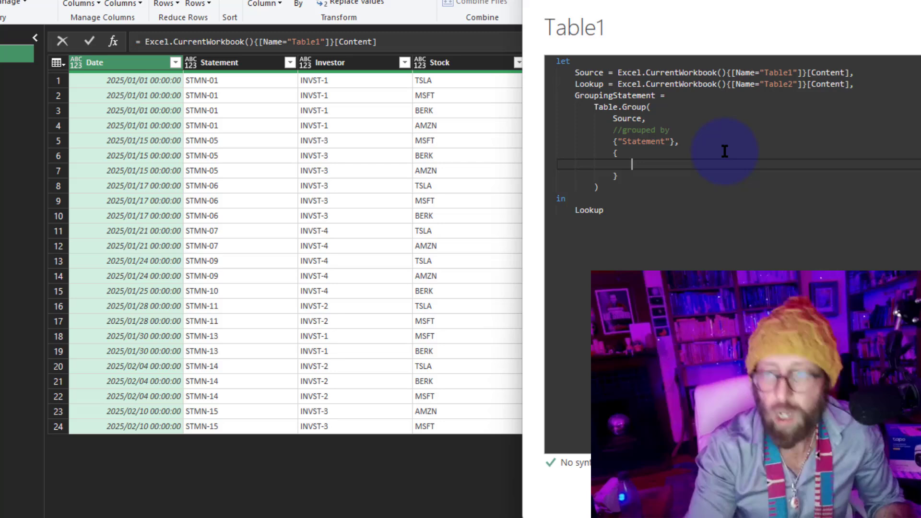
{"action": "type", "text": "\"StockGroup\""}
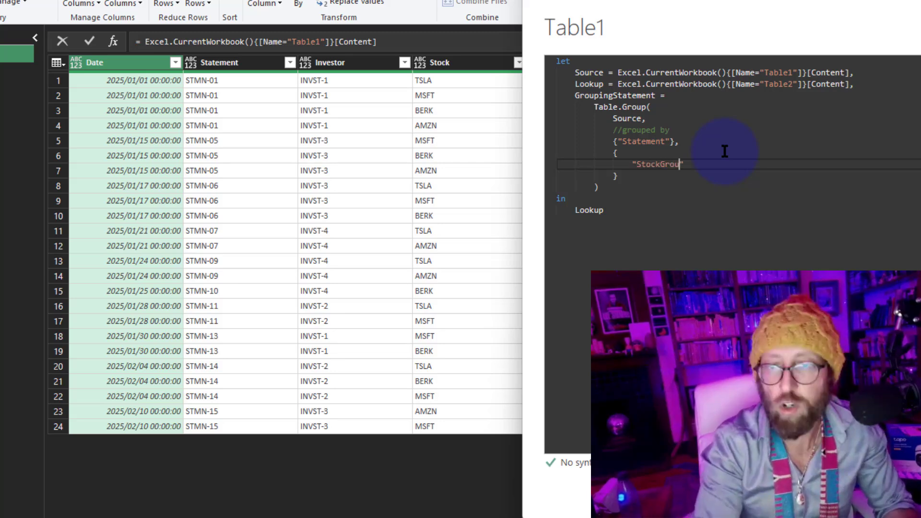
{"action": "type", "text": "ped"}
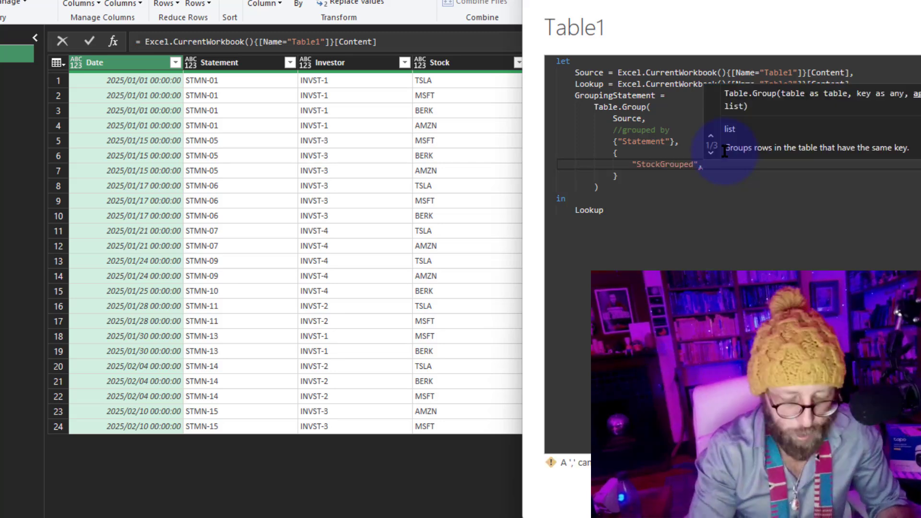
{"action": "type", "text": "//name of the co"}
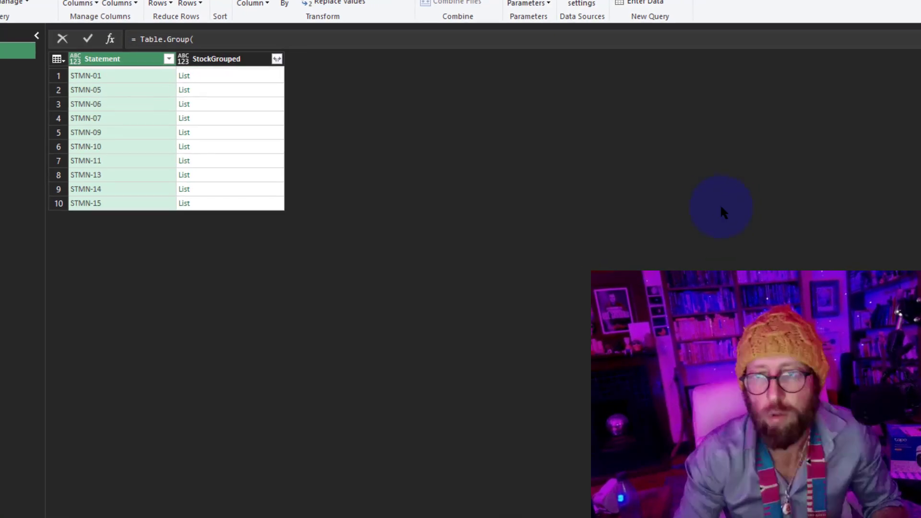
Show STMN-13's StockGrouped list in the preview pane, revealing MSFT and BERK
{"action": "left_click", "coordinate": [194, 126]}
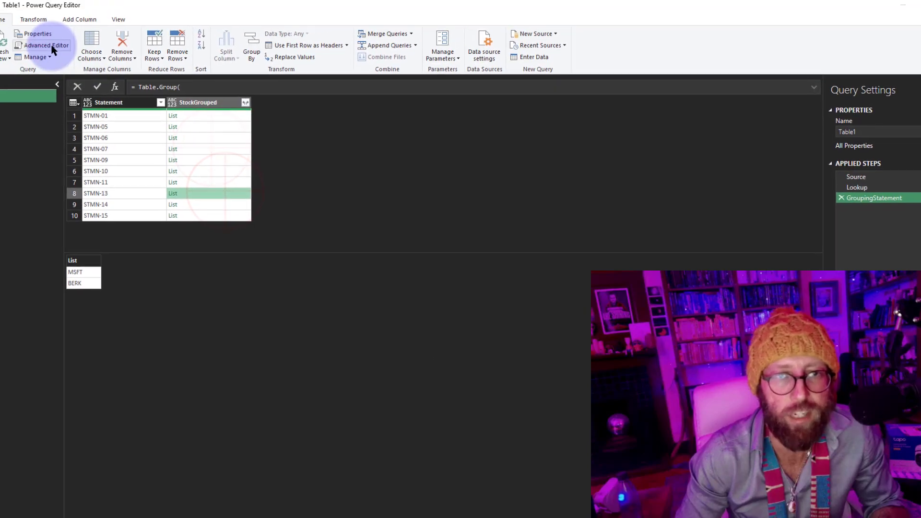
Change the StockGrouped aggregation to each List.Distinct(List.Sort(_[Stock]))
{"action": "left_click", "coordinate": [46, 45]}
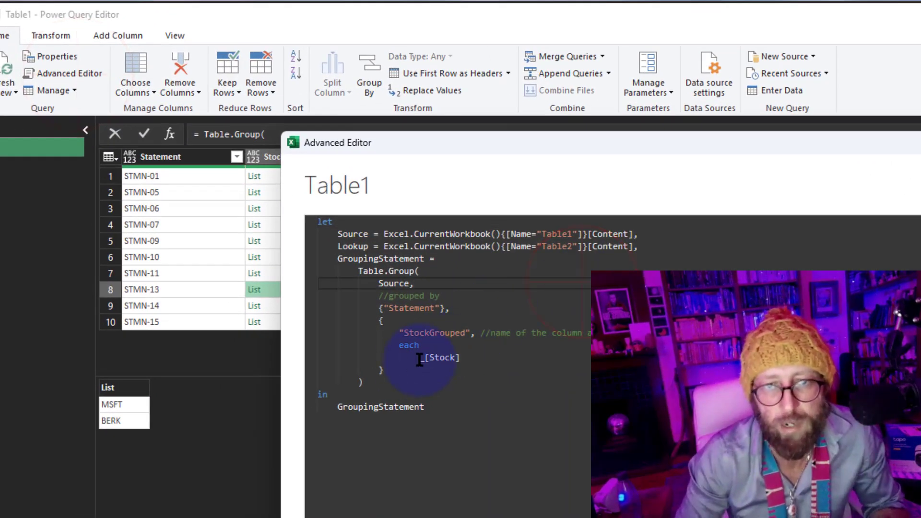
{"action": "type", "text": "li"}
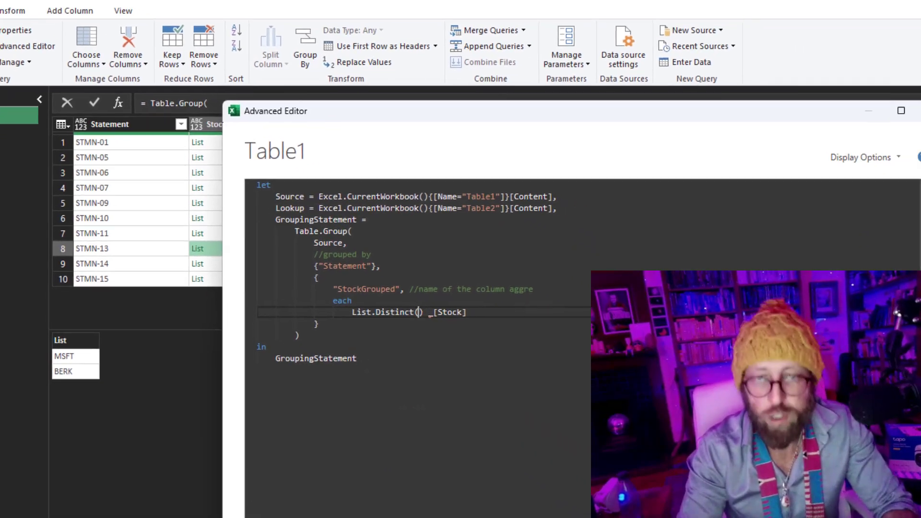
{"action": "type", "text": "listsor"}
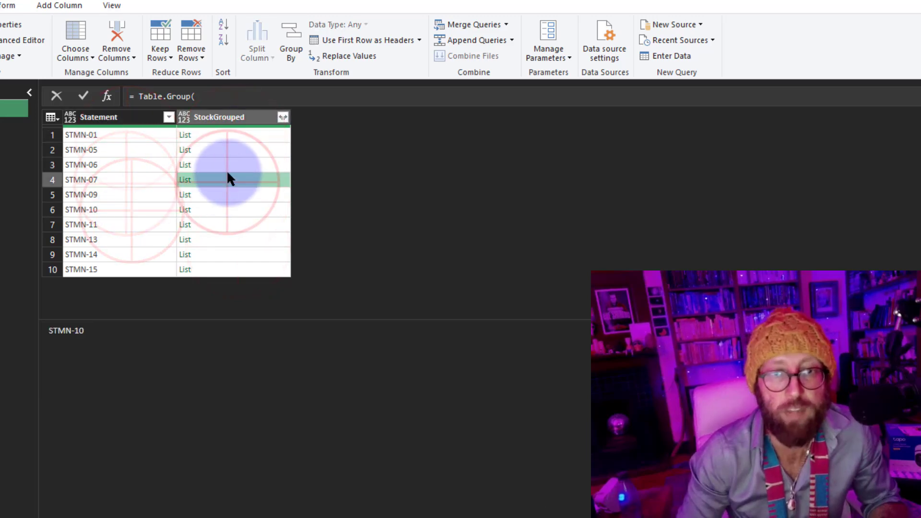
Preview STMN-01's sorted distinct stock list, then select the Lookup step's combinations table
{"action": "left_click", "coordinate": [185, 135]}
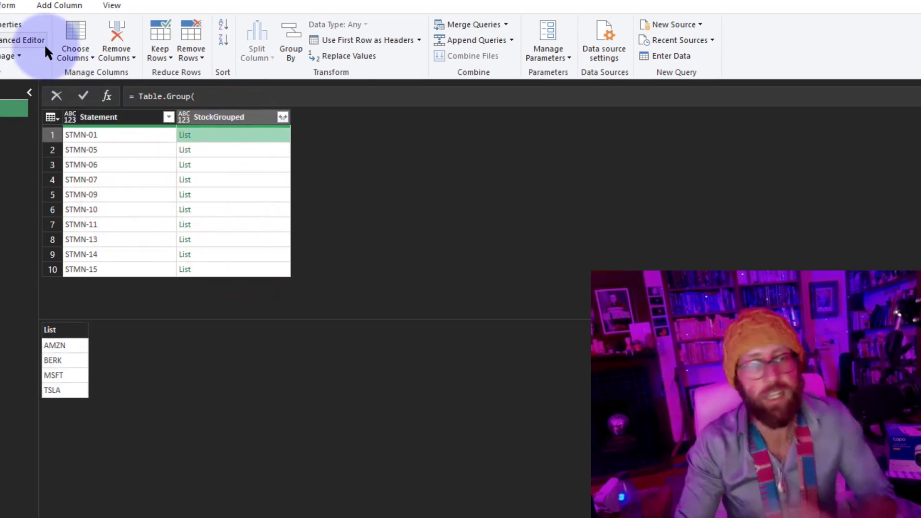
{"action": "left_click", "coordinate": [22, 40]}
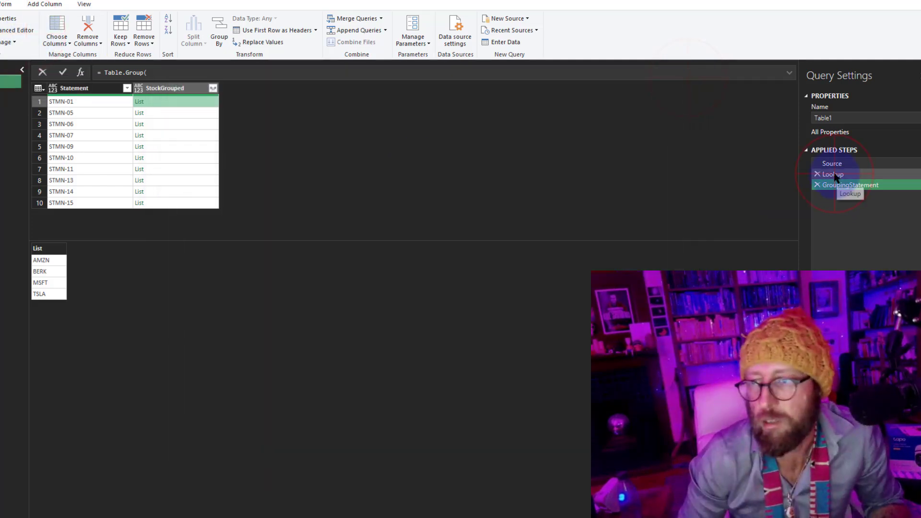
{"action": "left_click", "coordinate": [833, 174]}
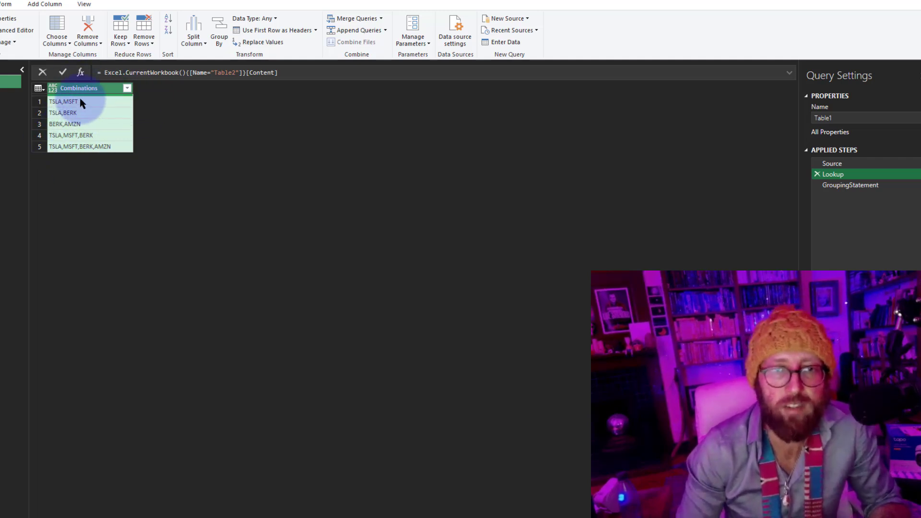
{"action": "mouse_move", "coordinate": [83, 106]}
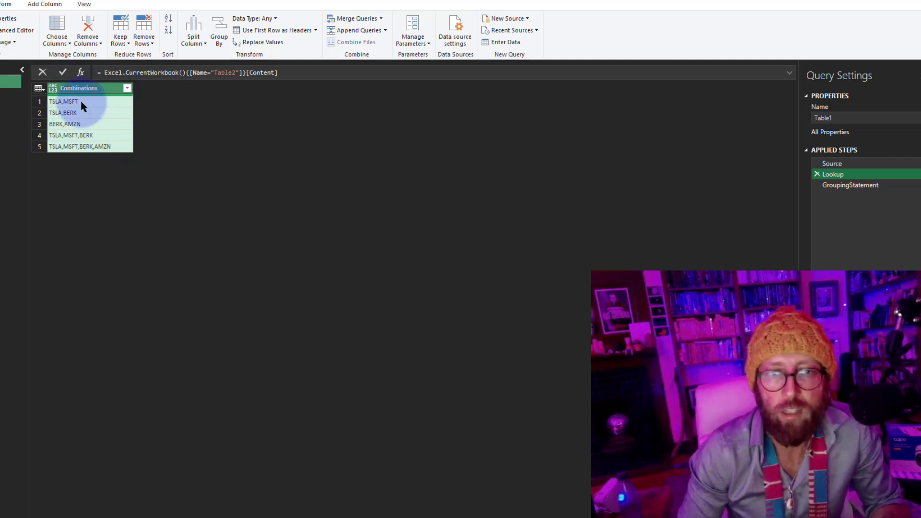
Start a LookupCol step as Table.AddColumn(Lookup, "Counter", ...) in the M code
{"action": "left_click", "coordinate": [70, 135]}
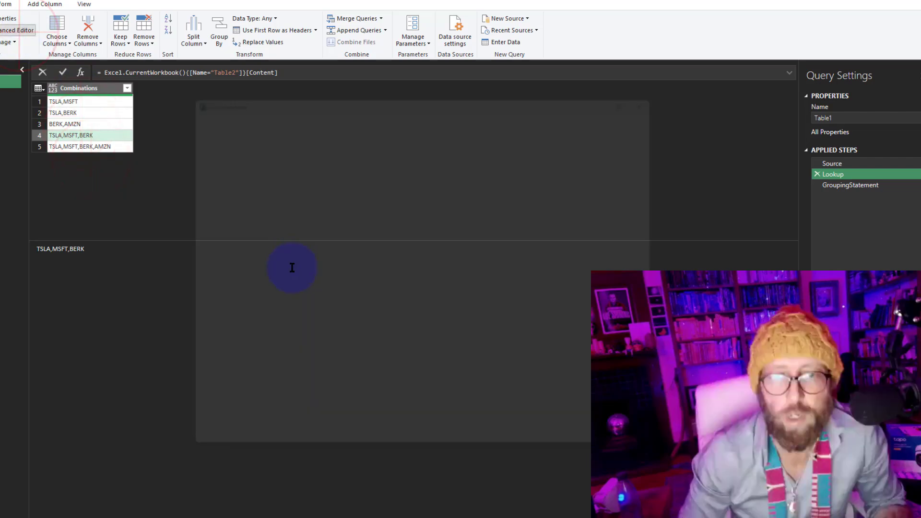
{"action": "left_click", "coordinate": [17, 30]}
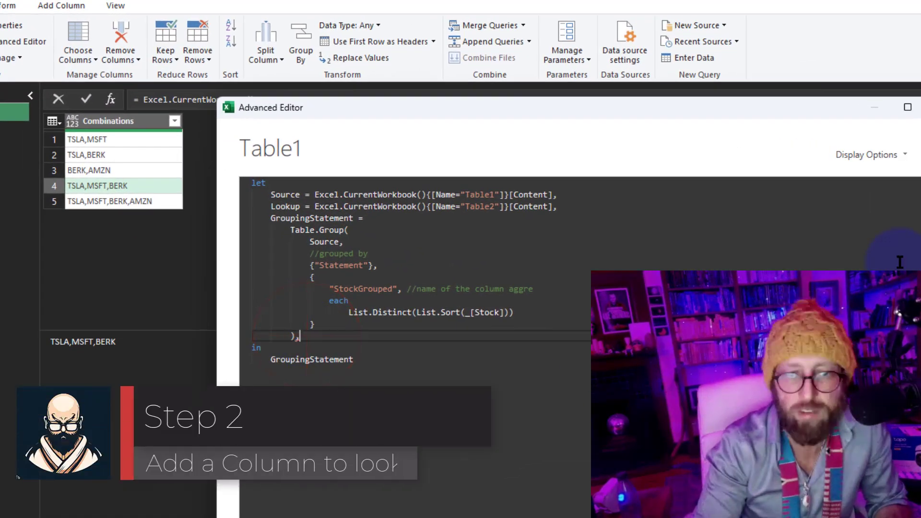
{"action": "key", "text": "enter"}
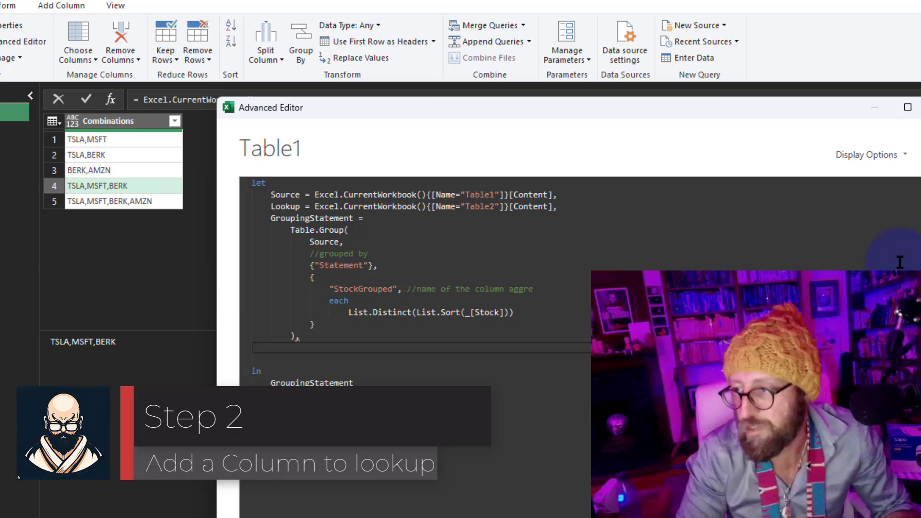
{"action": "type", "text": "Looku"}
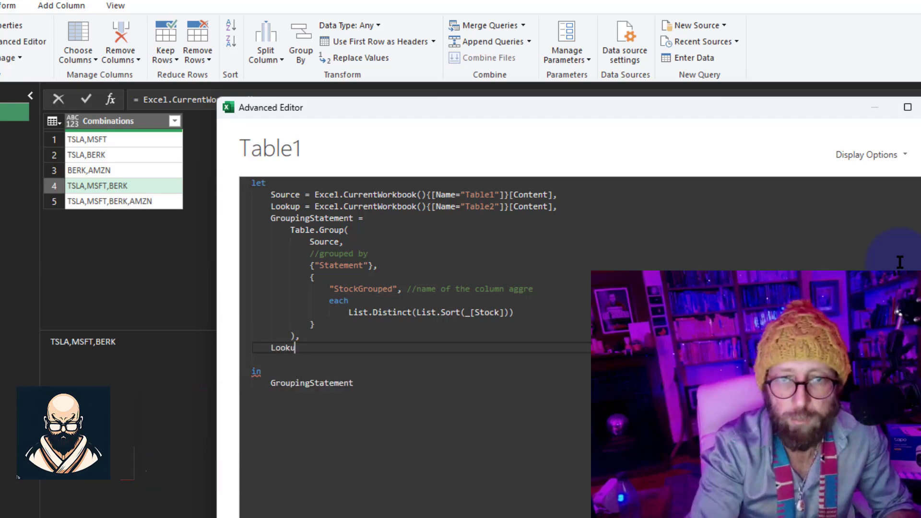
{"action": "type", "text": "pCol ="}
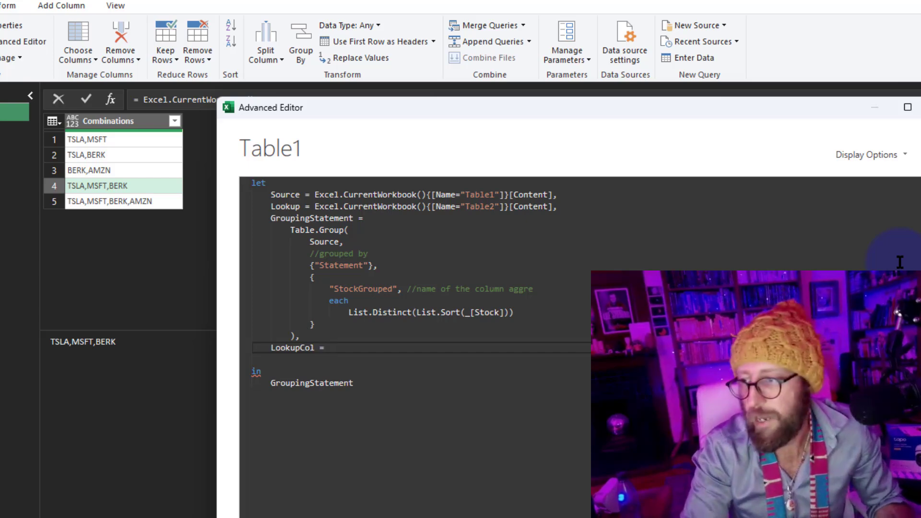
{"action": "type", "text": "tabl"}
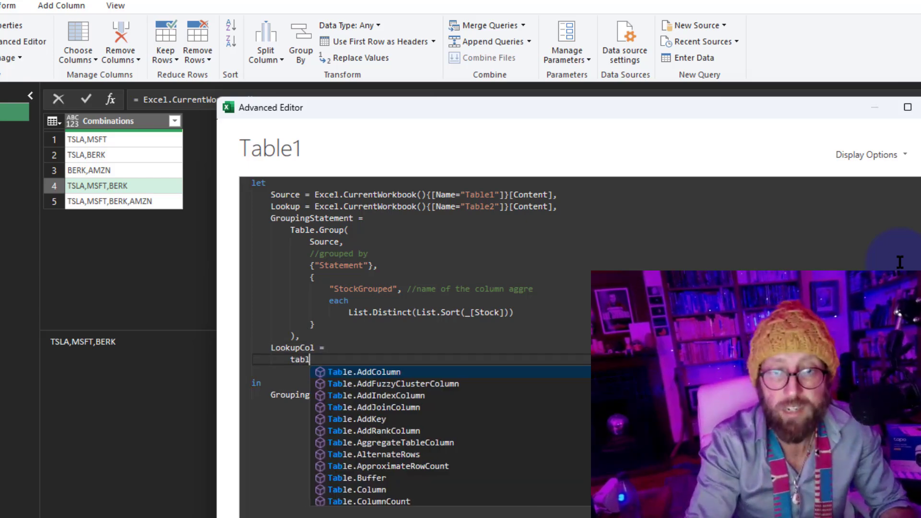
{"action": "type", "text": "ead"}
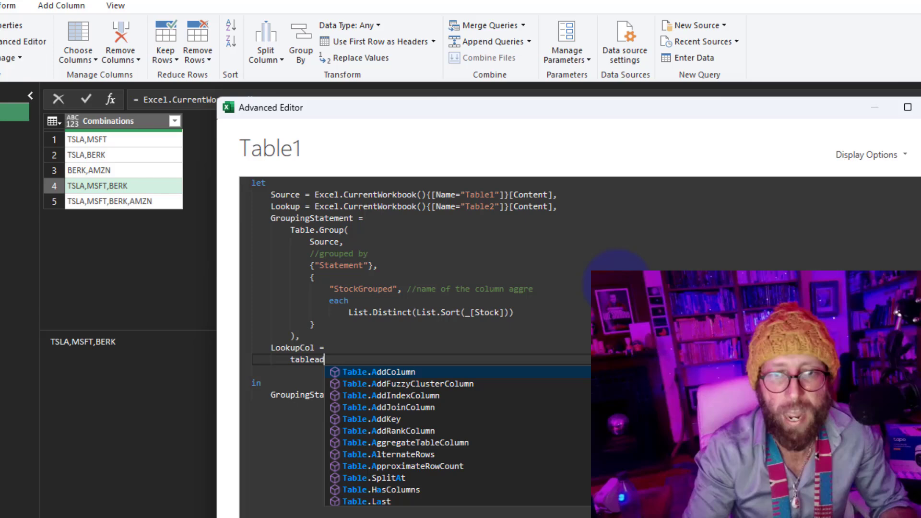
{"action": "left_click", "coordinate": [371, 371]}
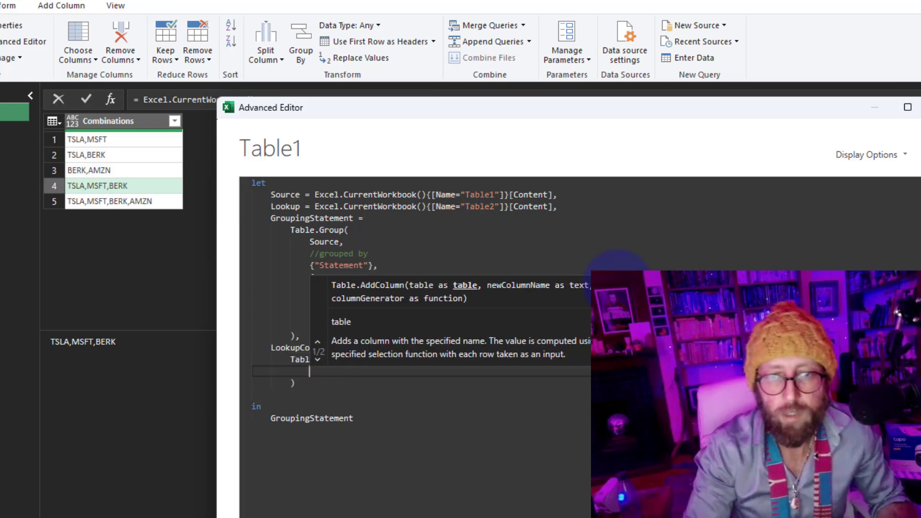
{"action": "type", "text": "Lookup,"}
{"action": "type", "text": "each"}
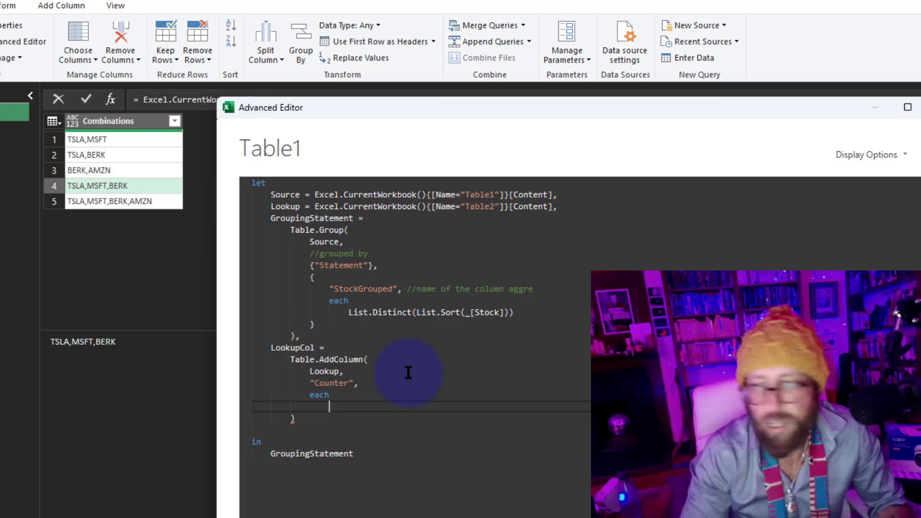
Make the Counter column each Text.Split([Combinations], ",") and return LookupCol
{"action": "type", "text": "textsp"}
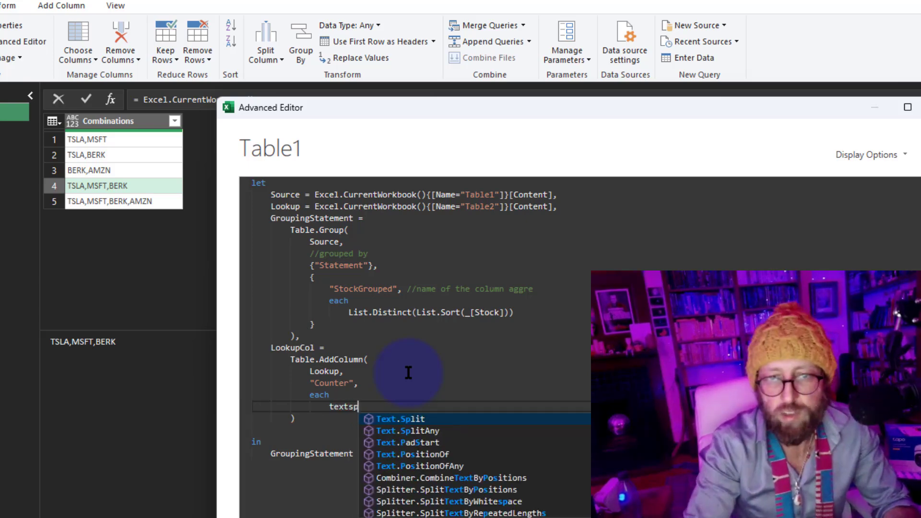
{"action": "left_click", "coordinate": [401, 419]}
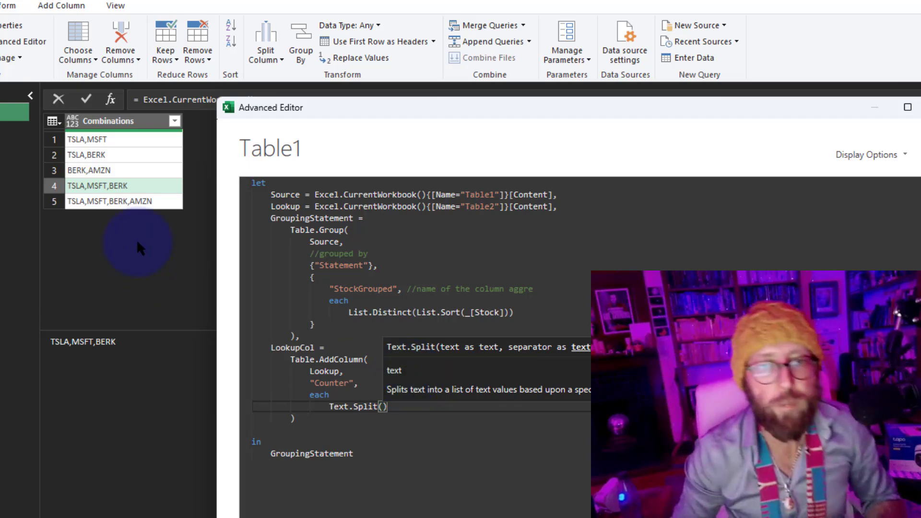
{"action": "type", "text": "combin]"}
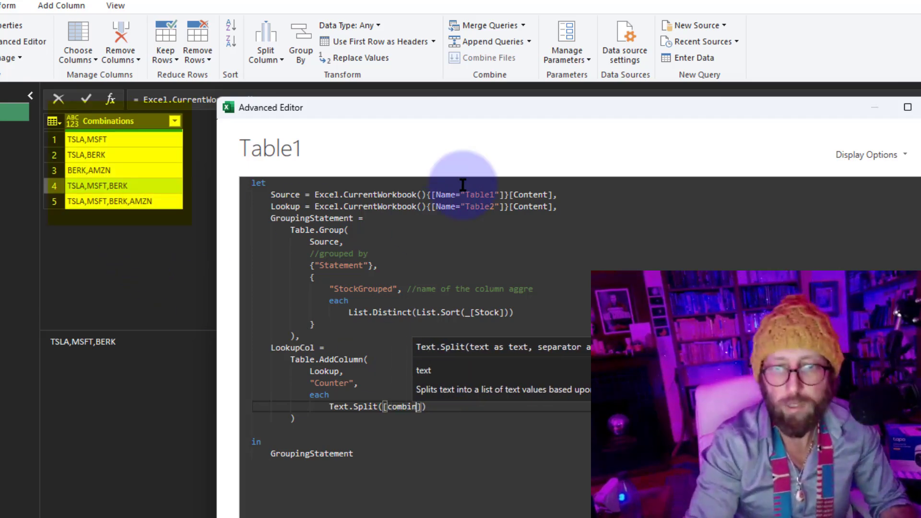
{"action": "type", "text": "Combinations"}
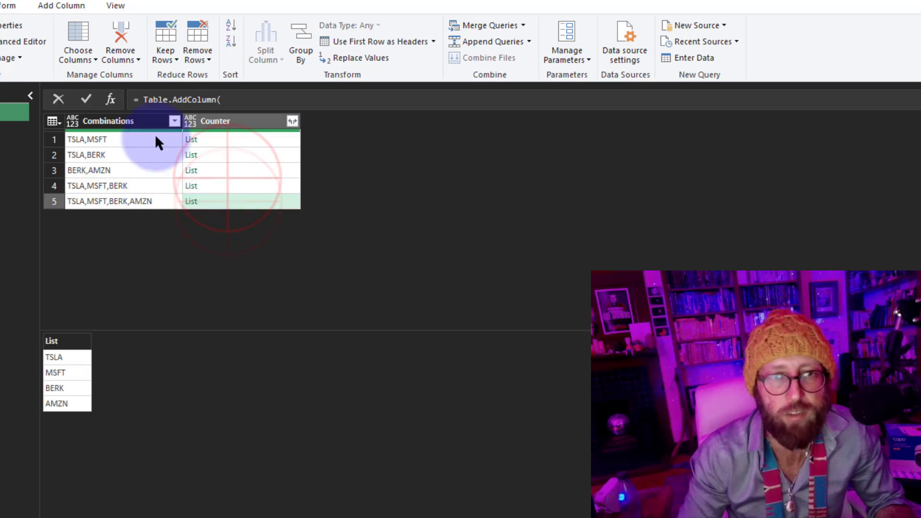
{"action": "left_click", "coordinate": [22, 41]}
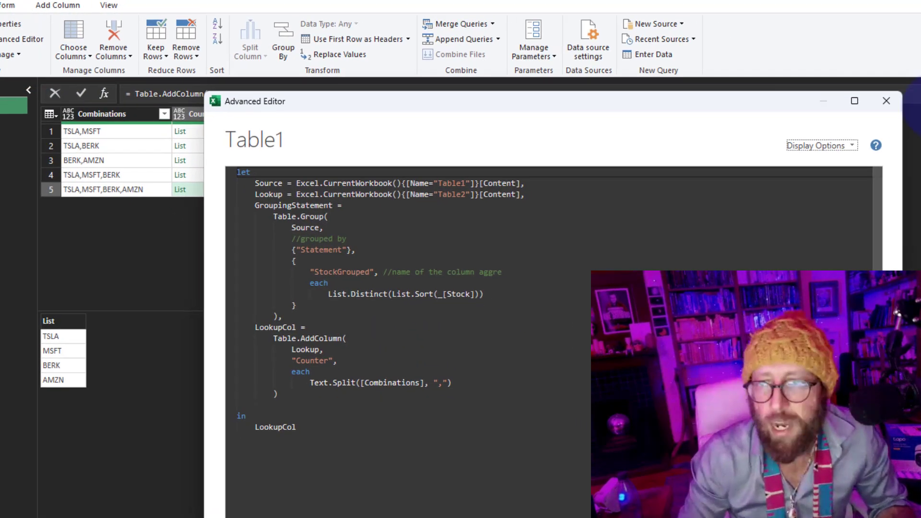
{"action": "left_click", "coordinate": [886, 101]}
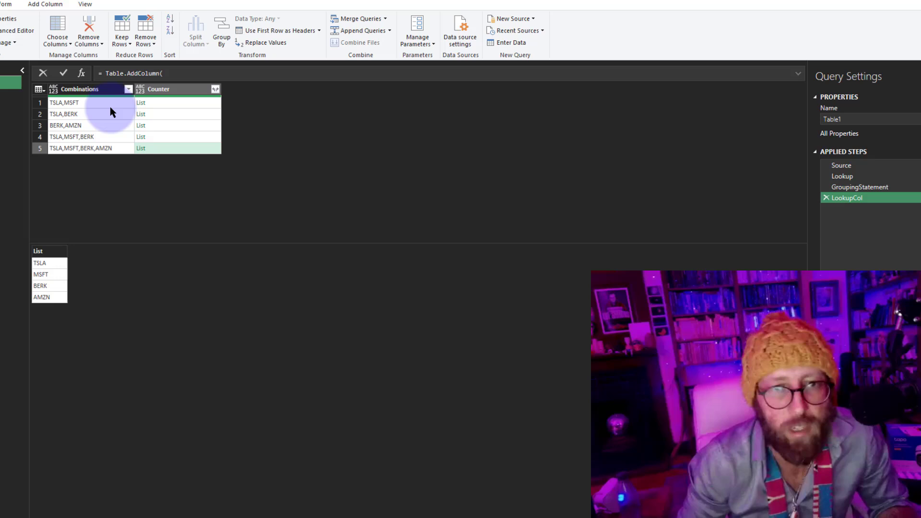
{"action": "left_click", "coordinate": [167, 114]}
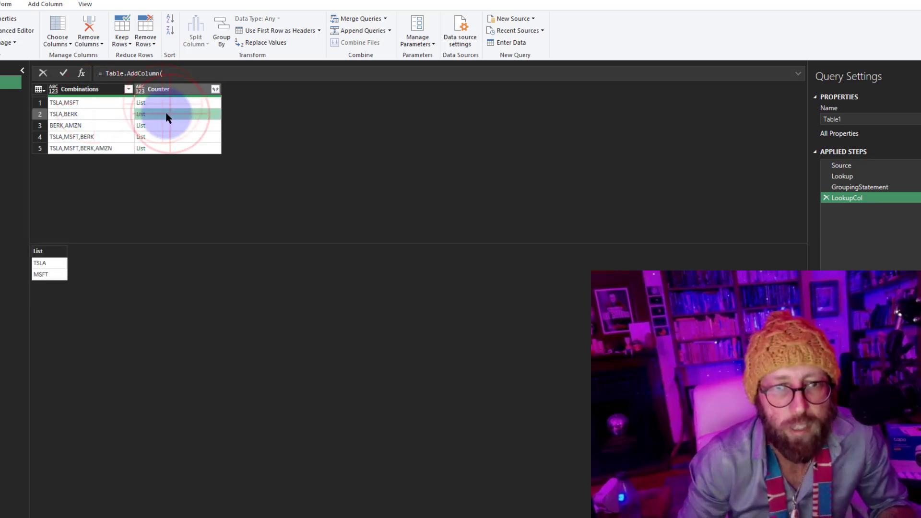
{"action": "left_click", "coordinate": [860, 187]}
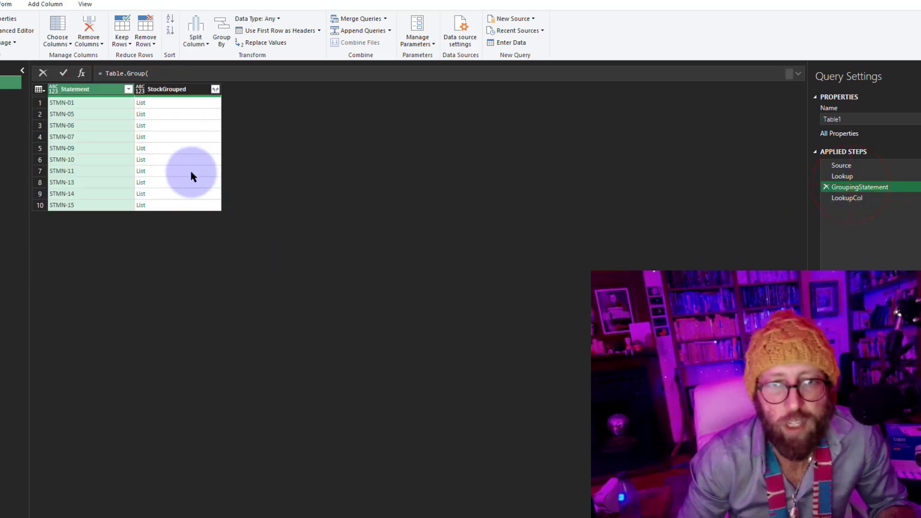
{"action": "left_click", "coordinate": [141, 102]}
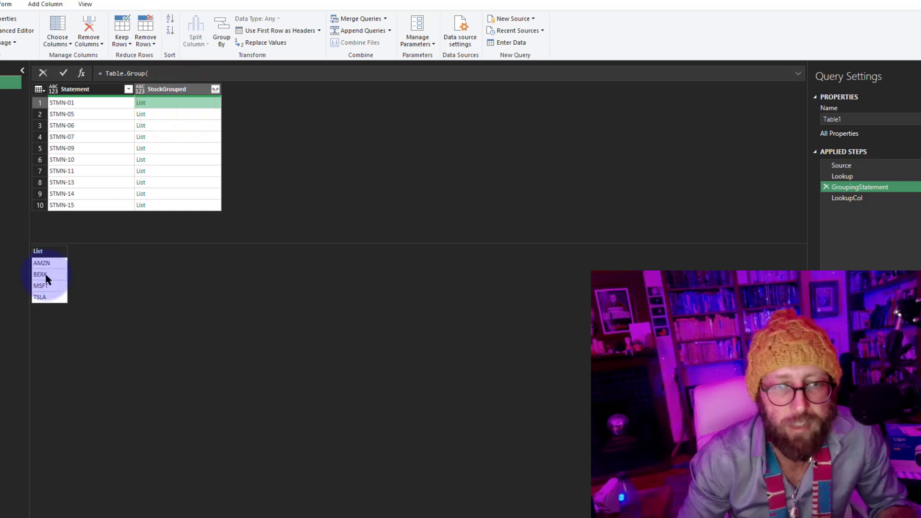
{"action": "left_click", "coordinate": [847, 197]}
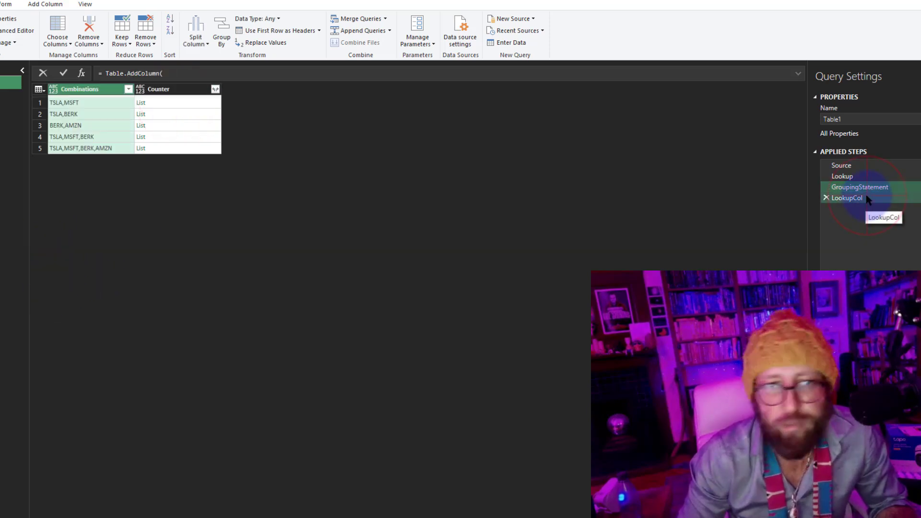
{"action": "left_click", "coordinate": [147, 103]}
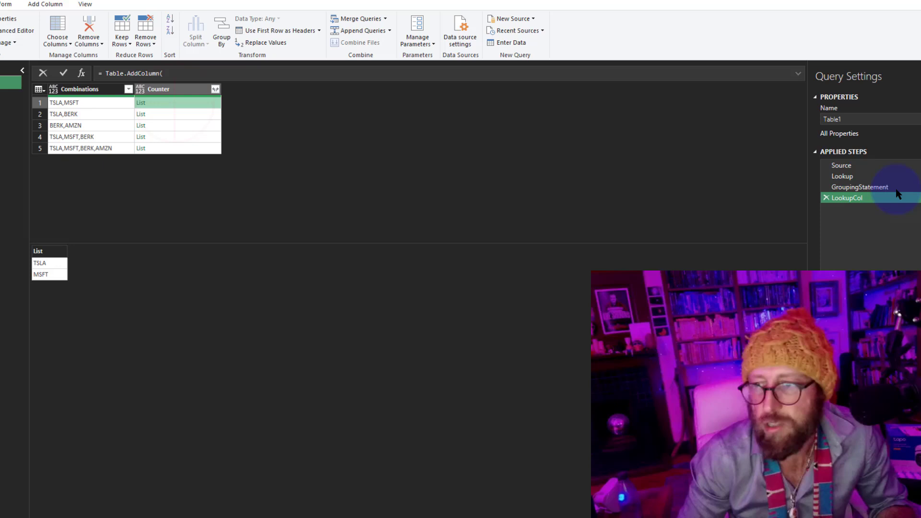
{"action": "left_click", "coordinate": [860, 187]}
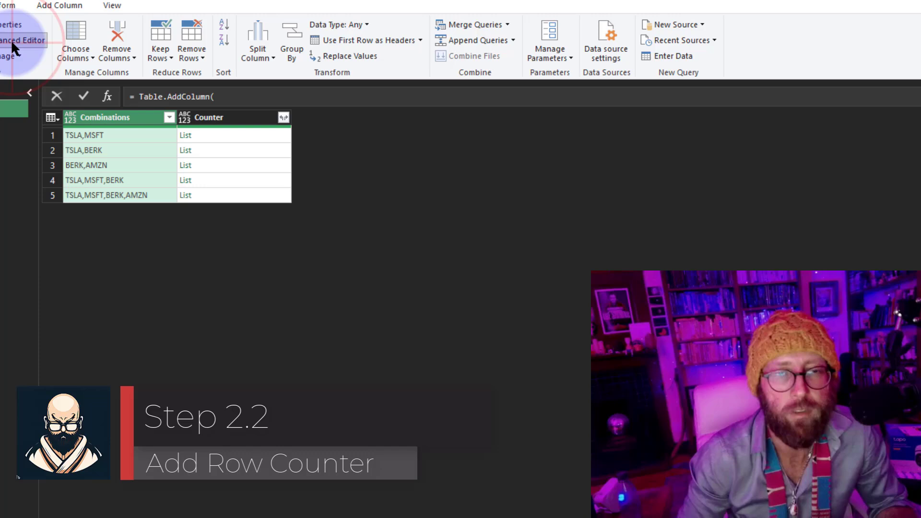
Wrap the Counter expression in a let block naming it SplitLookup and start GroupingCount = Table.SelectRows(
{"action": "left_click", "coordinate": [22, 41]}
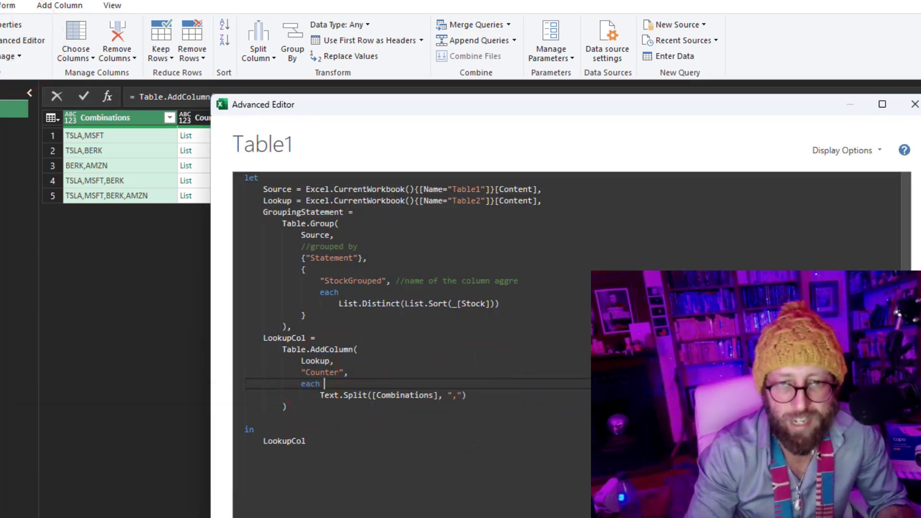
{"action": "type", "text": "1"}
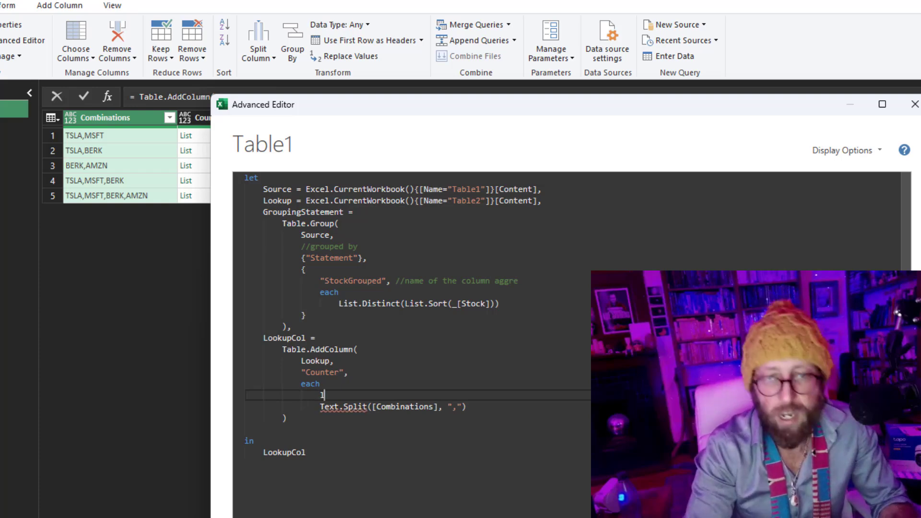
{"action": "type", "text": "let"}
{"action": "type", "text": "in"}
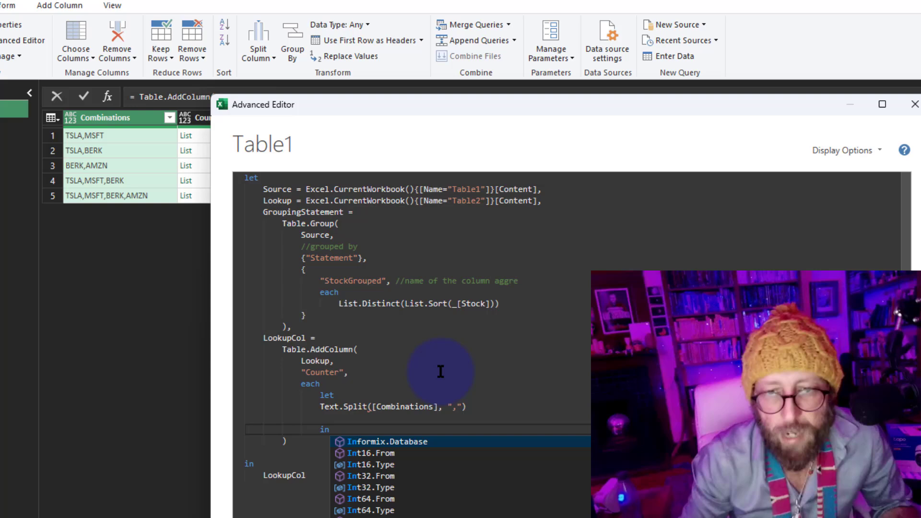
{"action": "key", "text": "Escape"}
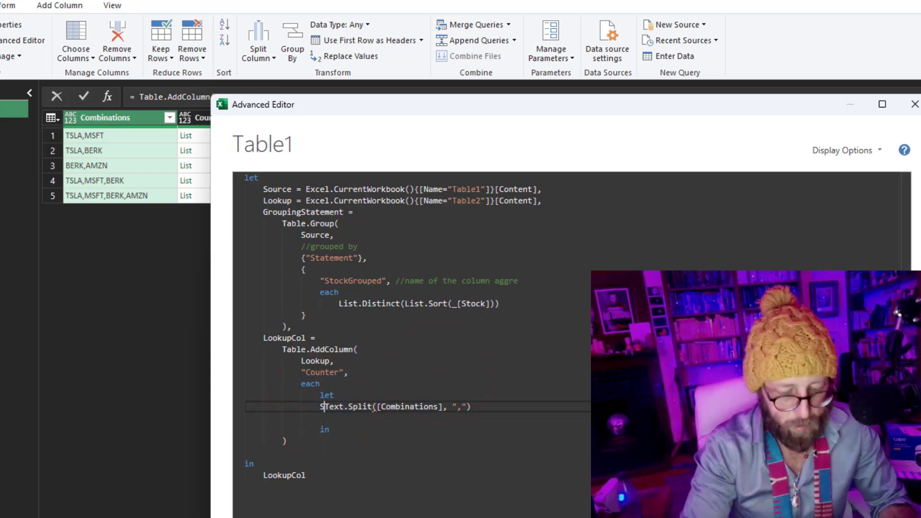
{"action": "type", "text": "SplitLookup"}
{"action": "left_click", "coordinate": [418, 418]}
{"action": "type", "text": "GroupingCount"}
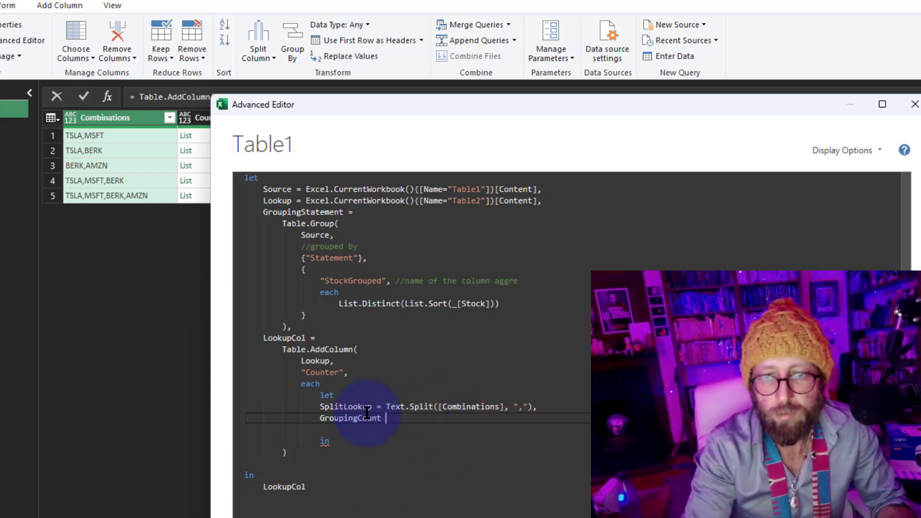
{"action": "type", "text": "="}
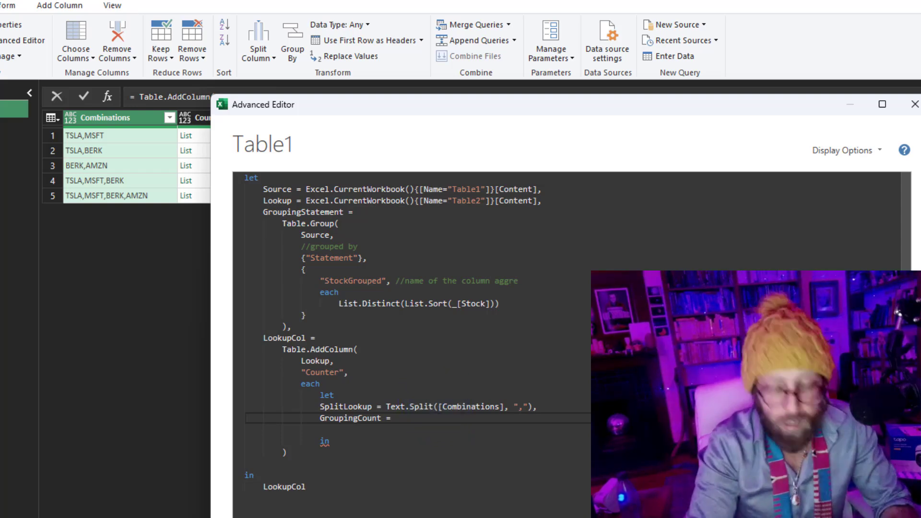
{"action": "type", "text": "tablesel"}
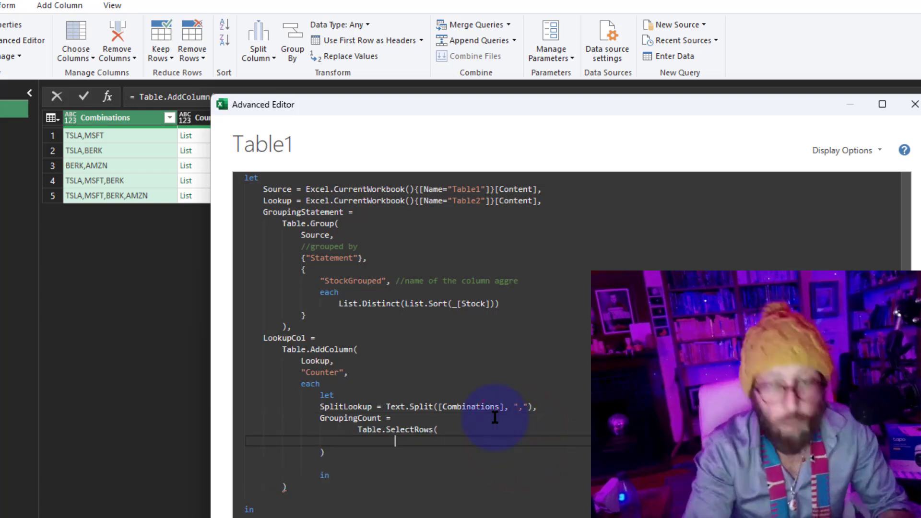
Fill Table.SelectRows with GroupingStatement and each List.ContainsAll(_[StockGrouped], SplitLookup)
{"action": "type", "text": "GroupingStatement"}
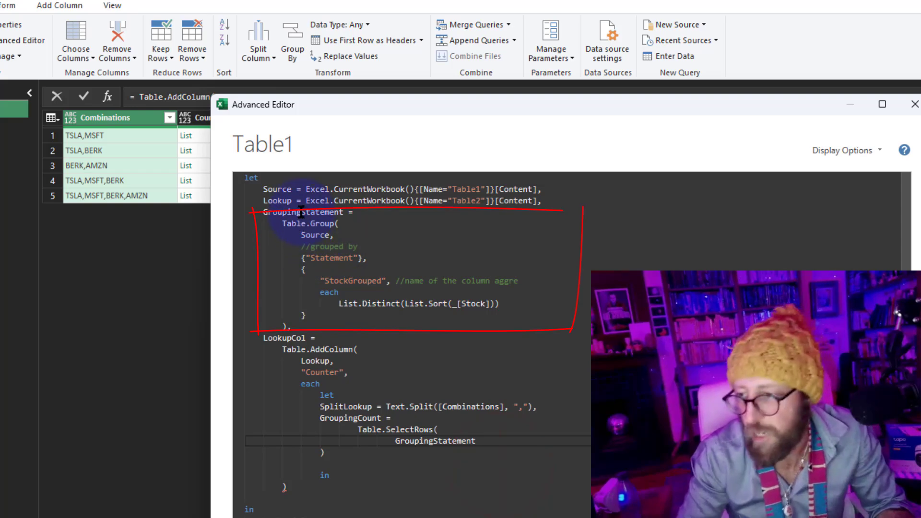
{"action": "type", "text": ","}
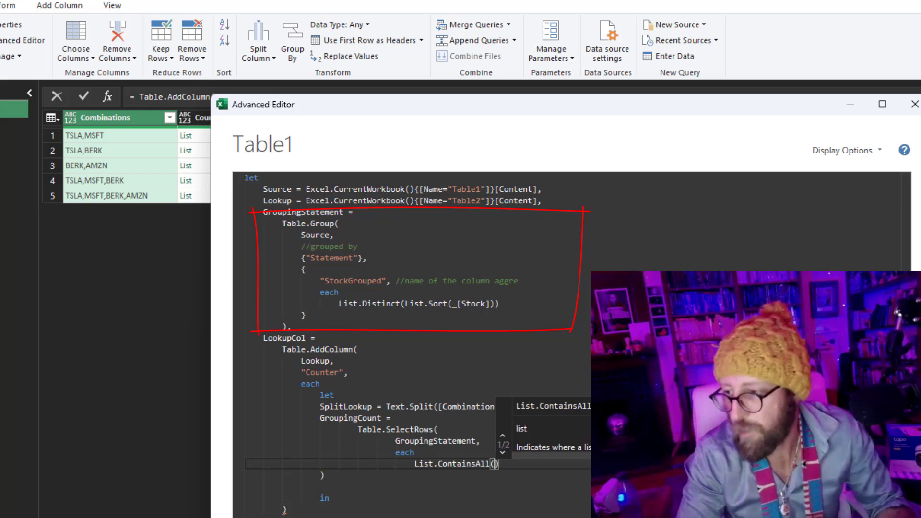
{"action": "type", "text": "_"}
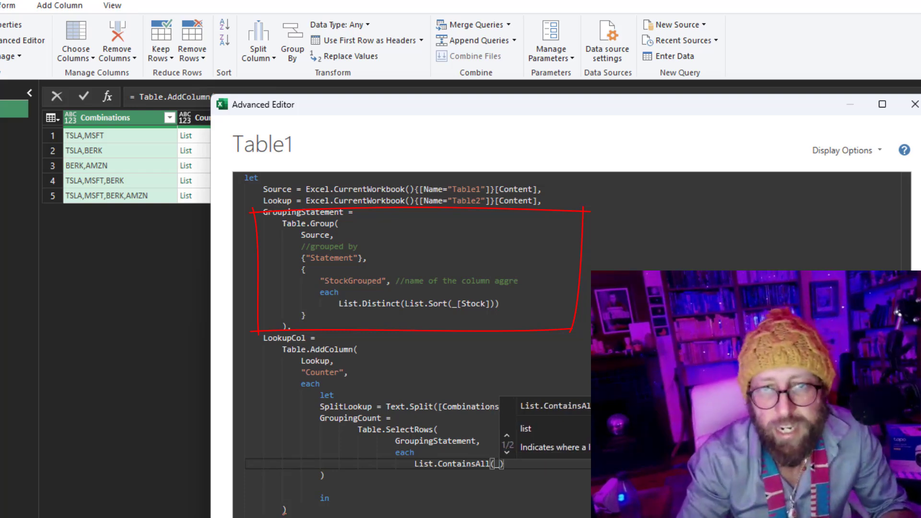
{"action": "left_click", "coordinate": [370, 282]}
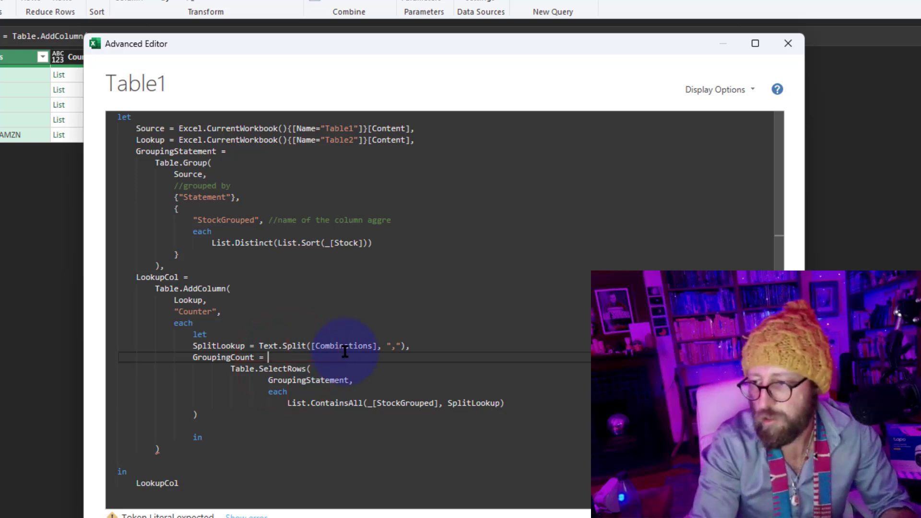
Wrap the filter in Table.RowCount and return GroupingCount, giving counts 4, 3, 2, 3 and 1
{"action": "type", "text": "table.RowCount("}
{"action": "left_click", "coordinate": [353, 415]}
{"action": "type", "text": ")"}
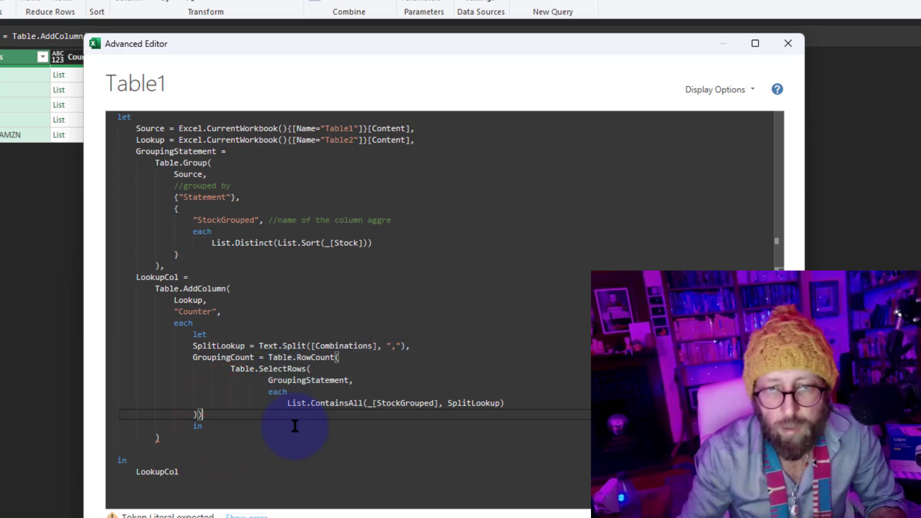
{"action": "type", "text": "GroupingCount"}
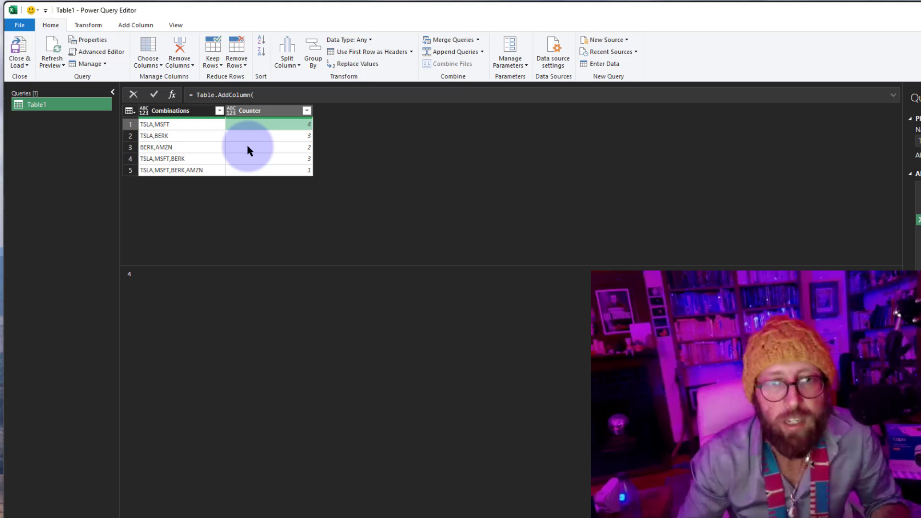
Check the Counter values (2 for BERK,AMZN; 1 for TSLA,MSFT,BERK,AMZN) and load the results into the workbook
{"action": "left_click", "coordinate": [282, 147]}
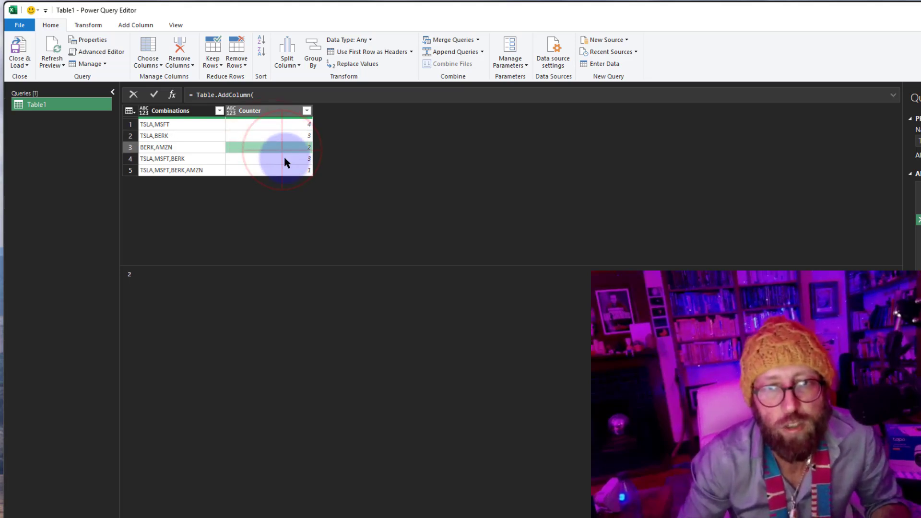
{"action": "left_click", "coordinate": [270, 158]}
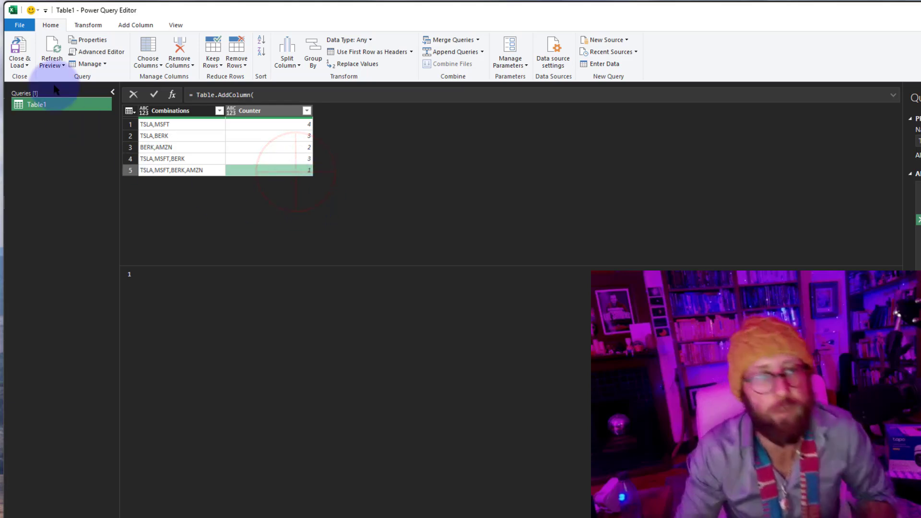
{"action": "left_click", "coordinate": [19, 52]}
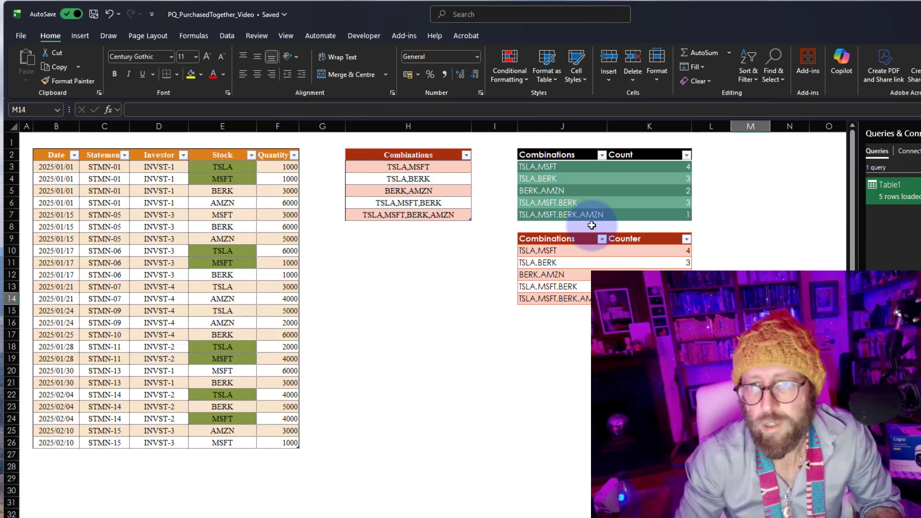
{"action": "left_click", "coordinate": [552, 383]}
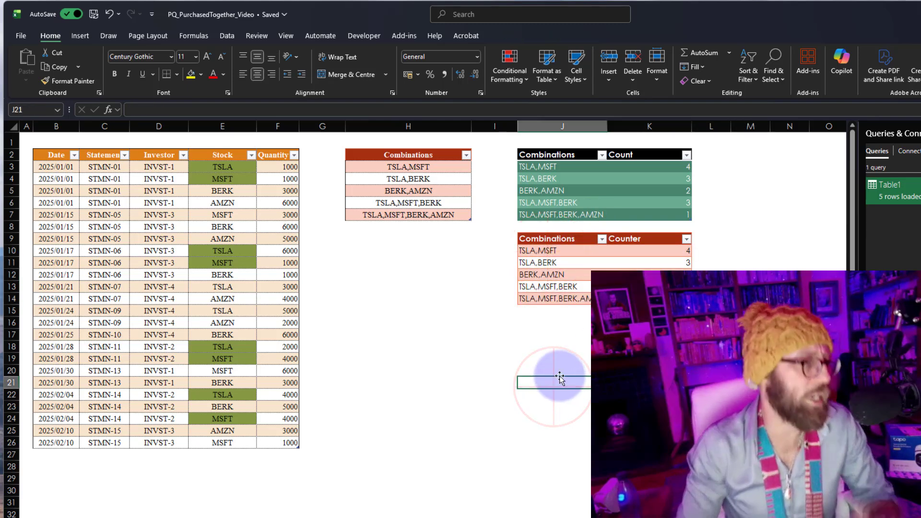